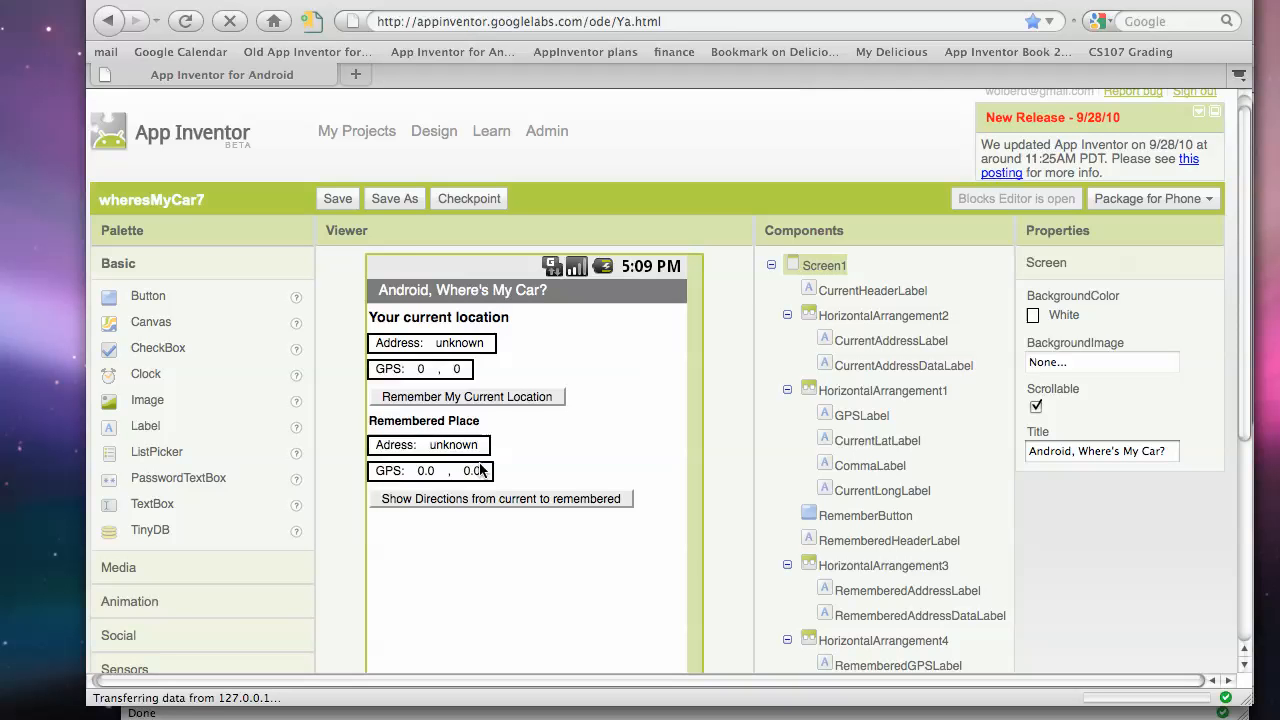
mouse_move(602, 384)
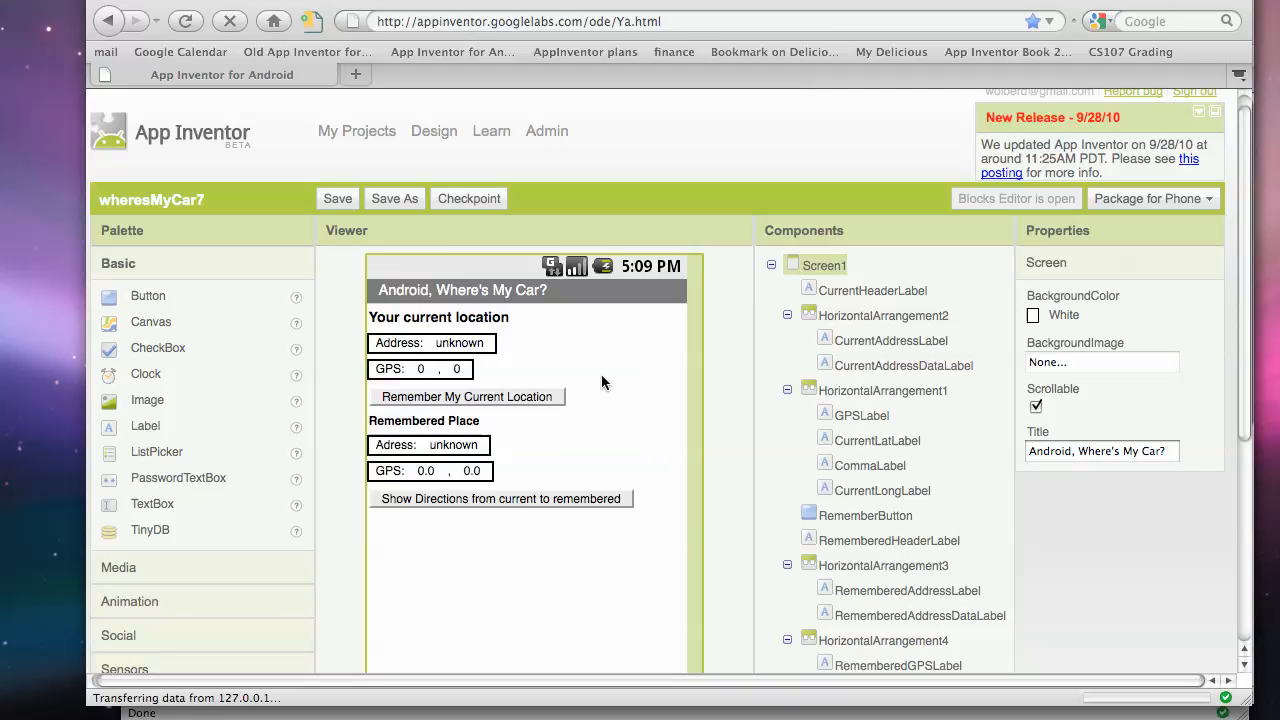
mouse_move(600, 232)
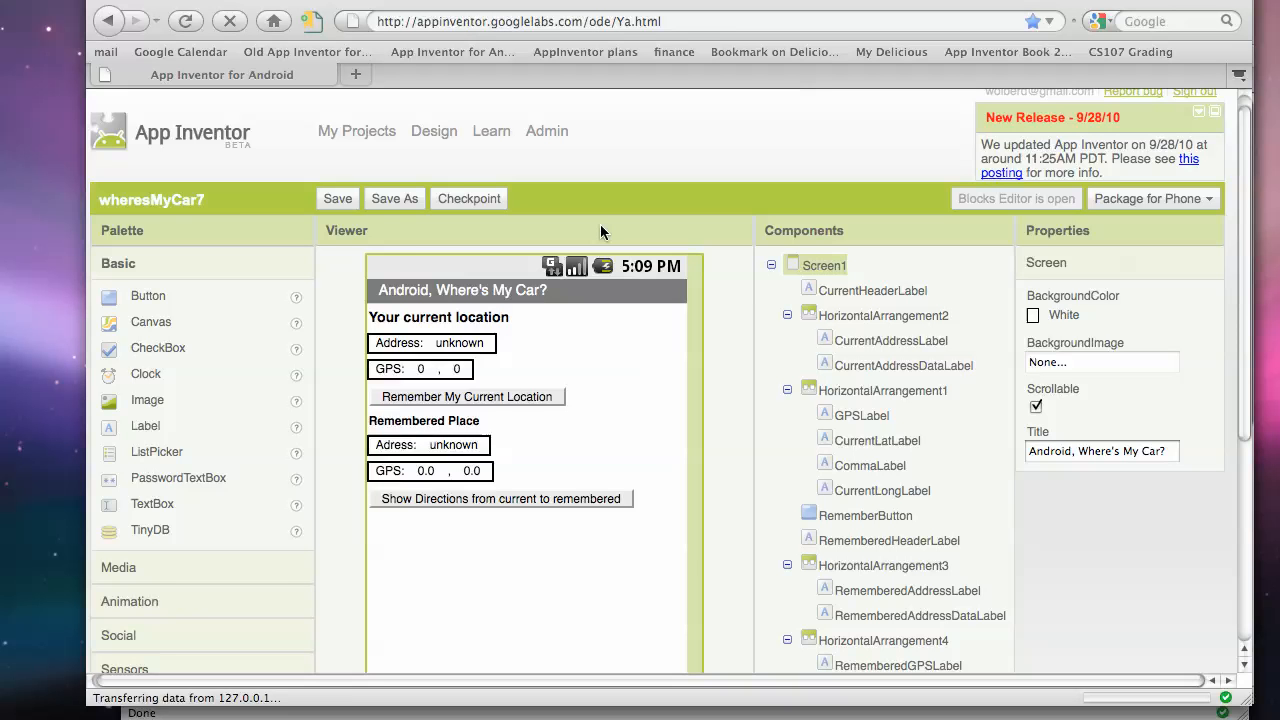
mouse_move(1084, 164)
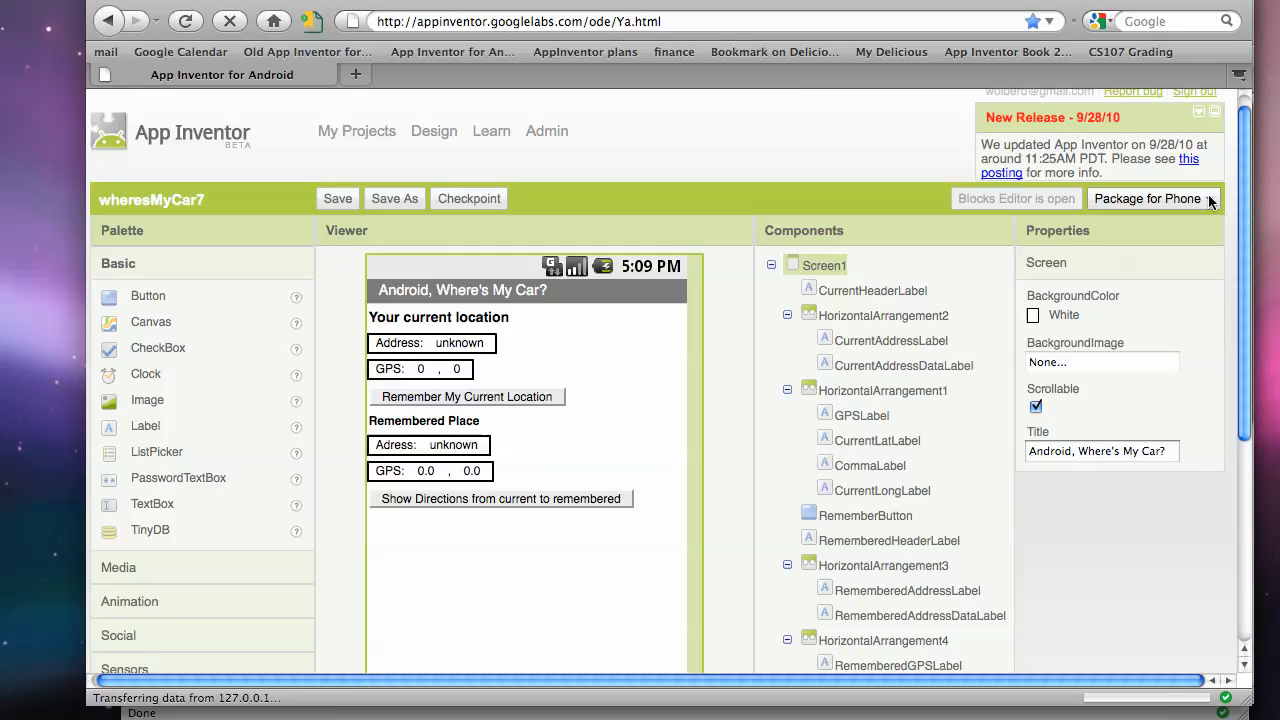
Package wheresMyCar7 for phone via Download to this Computer, showing the Packaging notice
left_click(1148, 198)
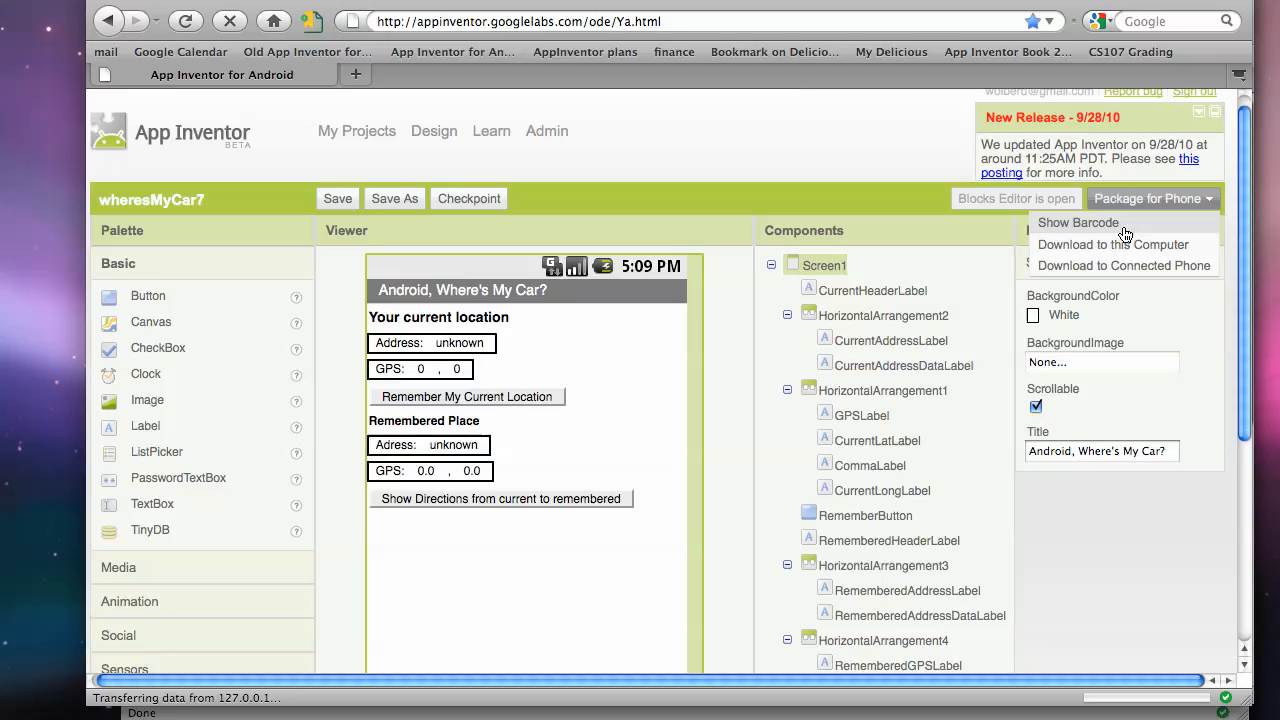
mouse_move(1256, 206)
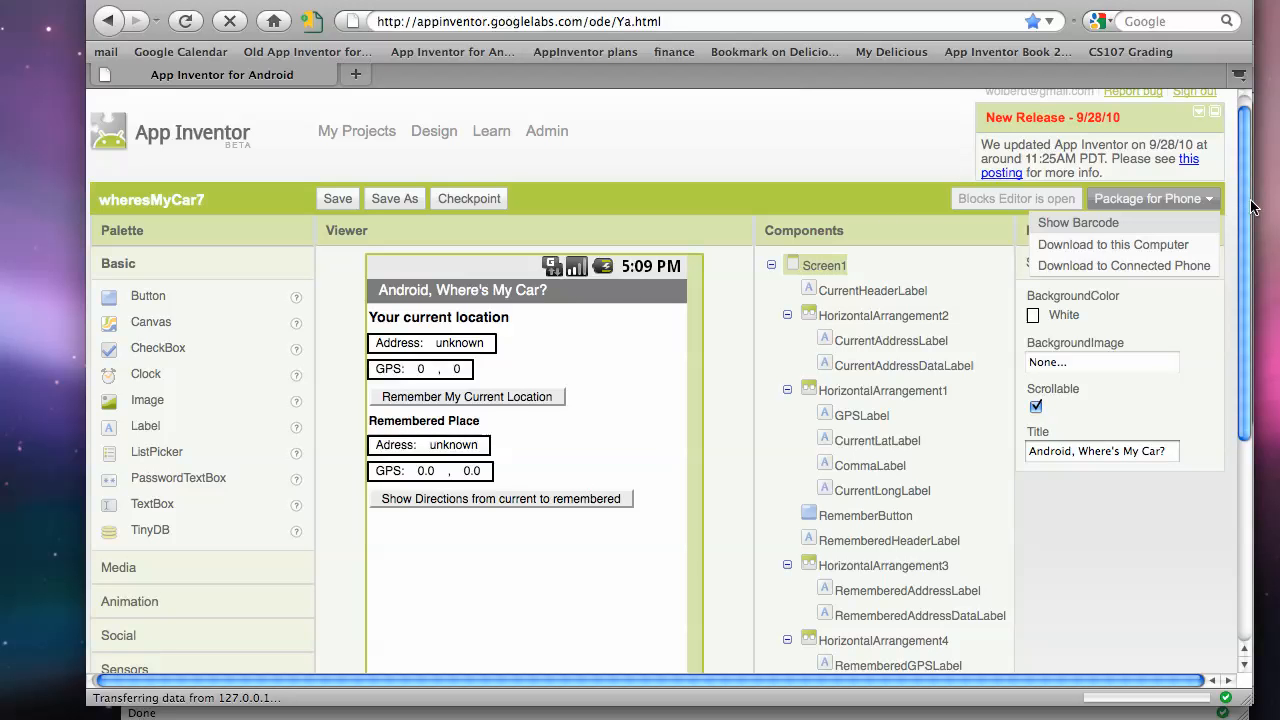
mouse_move(1078, 222)
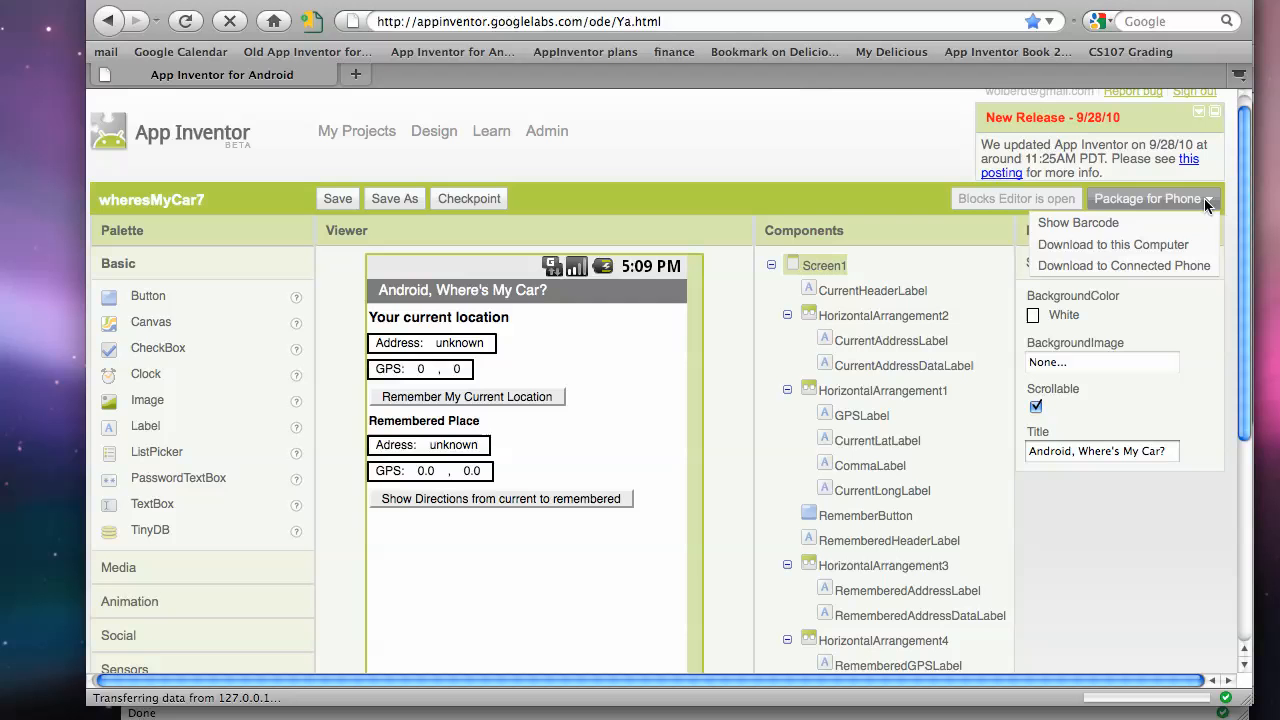
mouse_move(1112, 244)
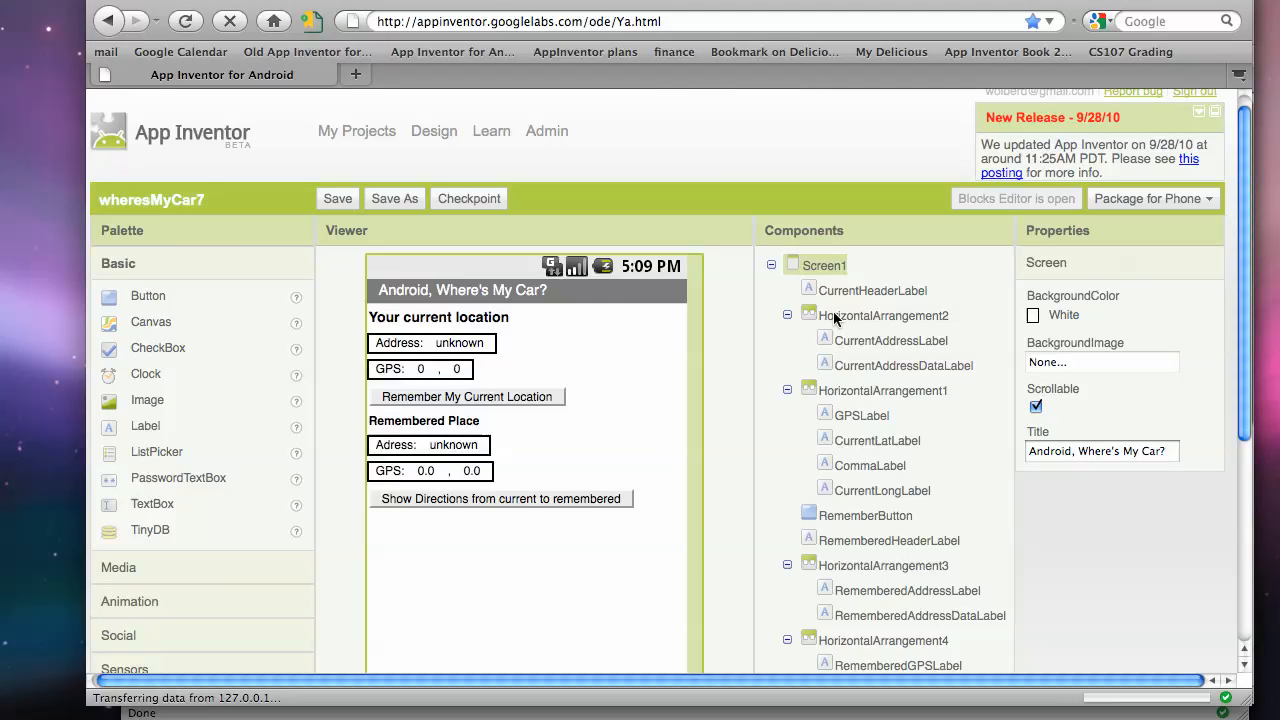
left_click(1148, 198)
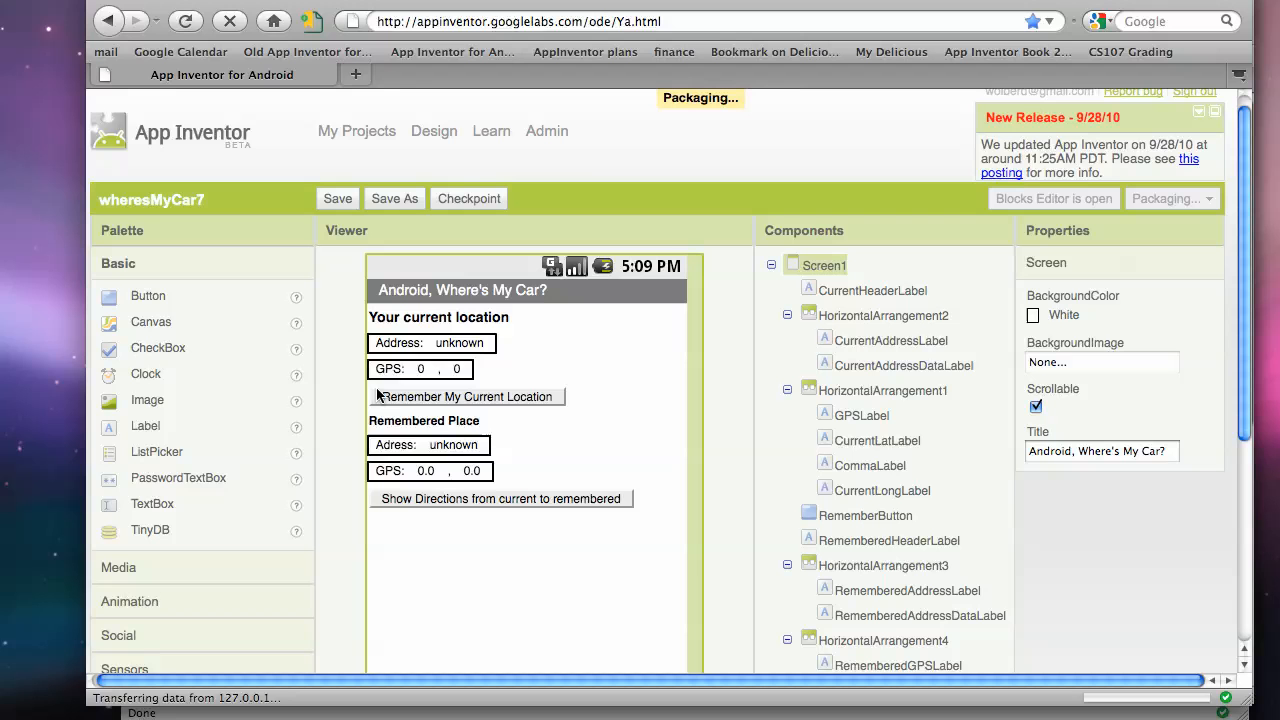
mouse_move(604, 374)
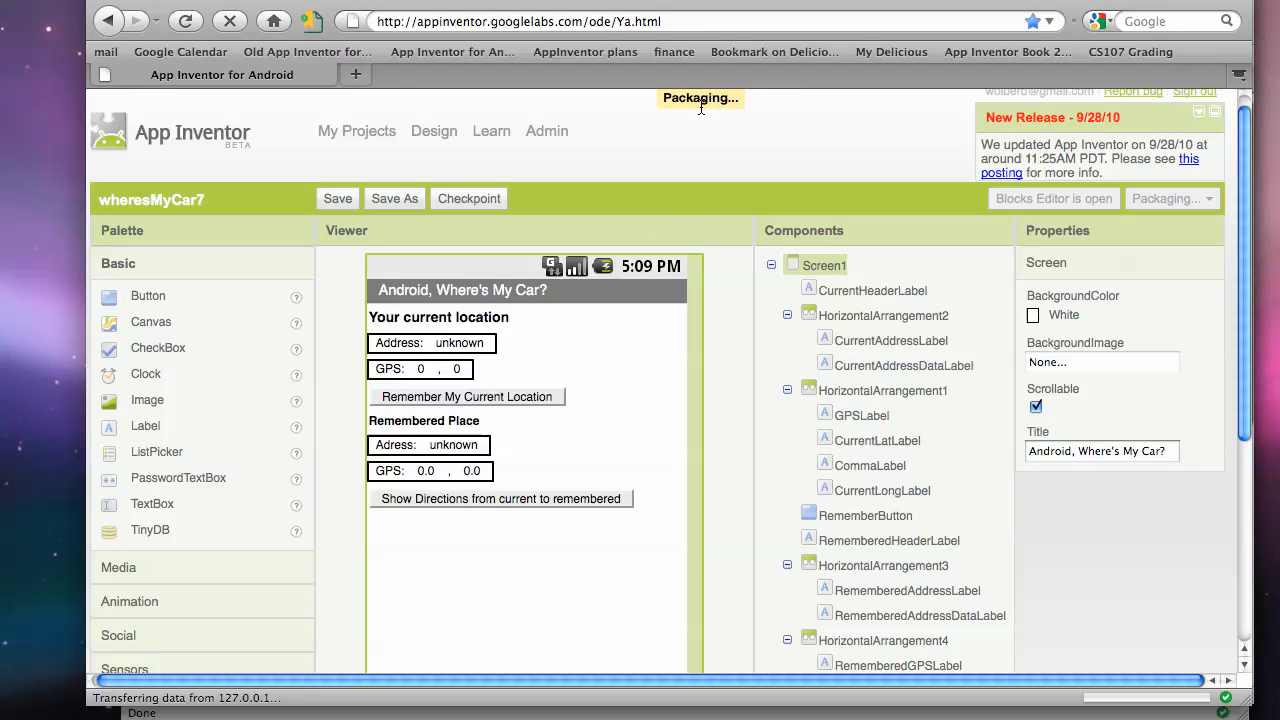
mouse_move(704, 198)
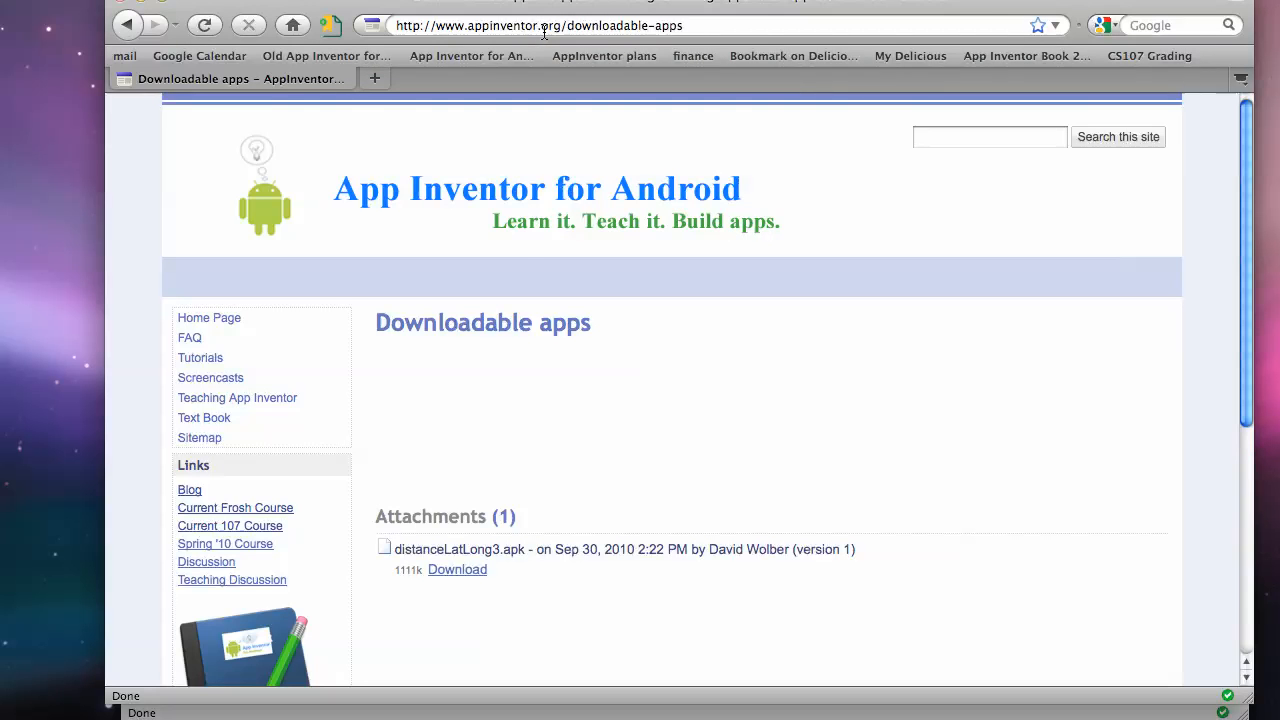
mouse_move(460, 272)
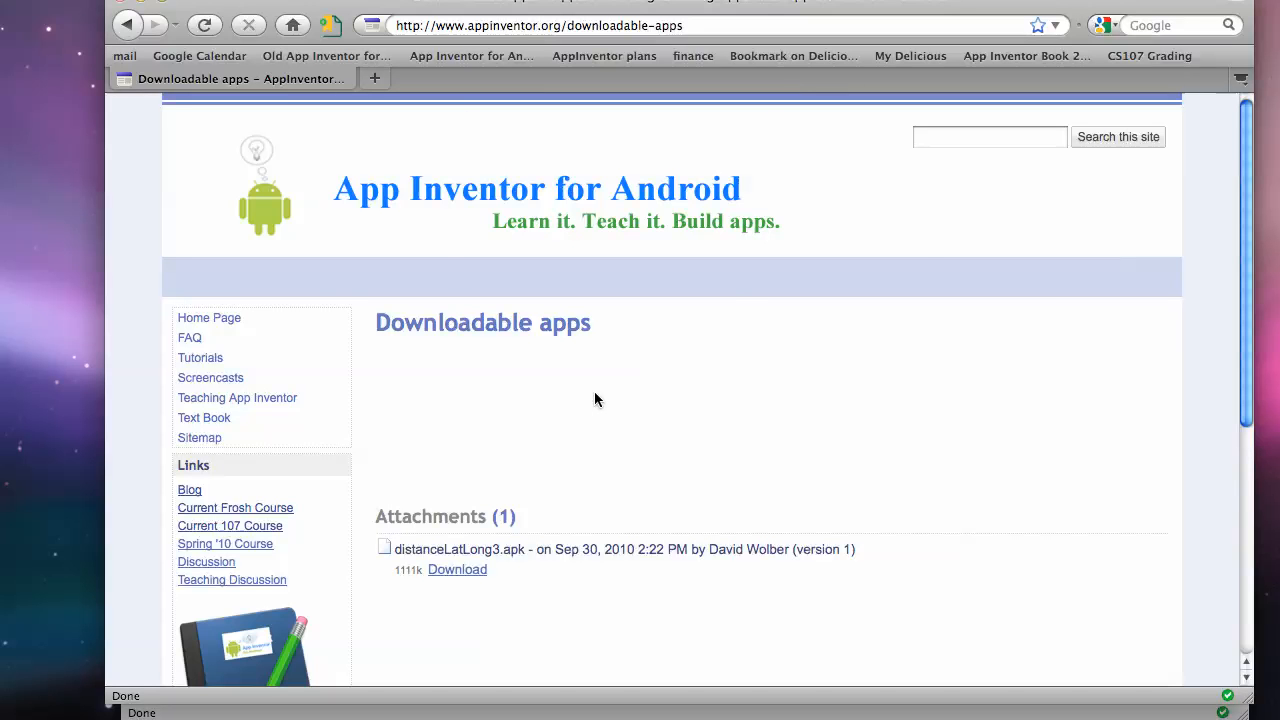
mouse_move(1020, 402)
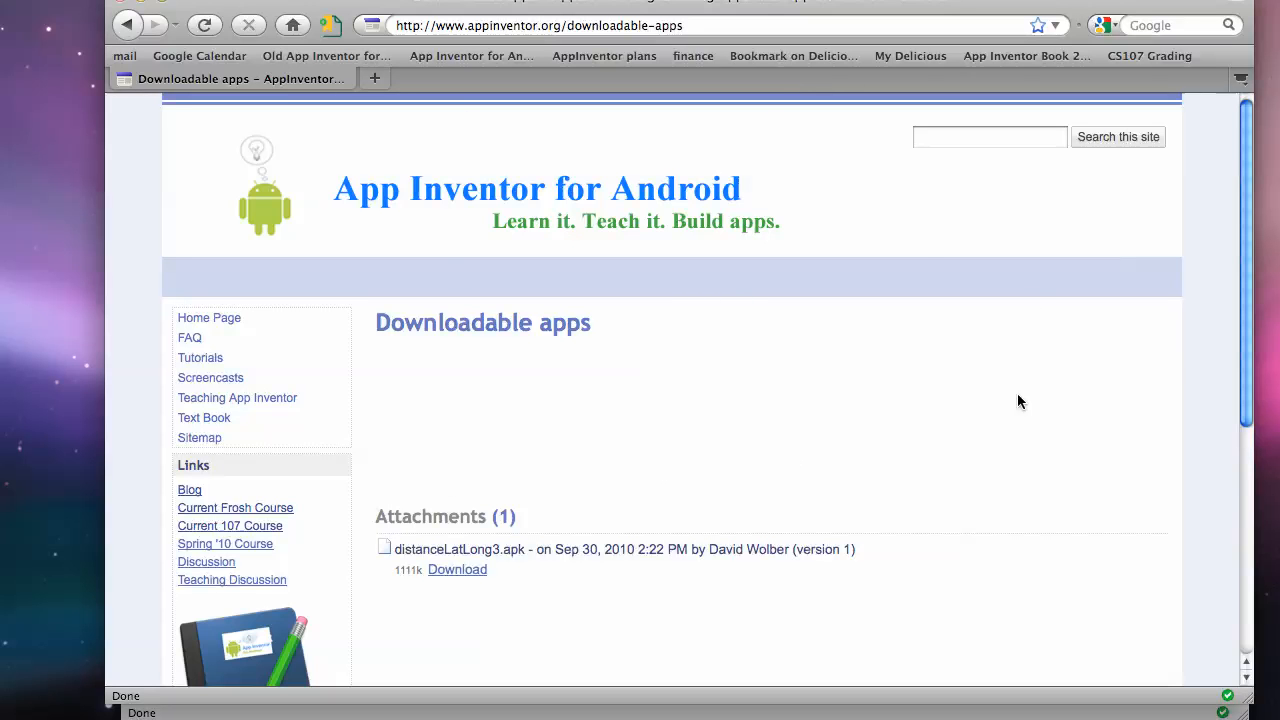
mouse_move(1244, 448)
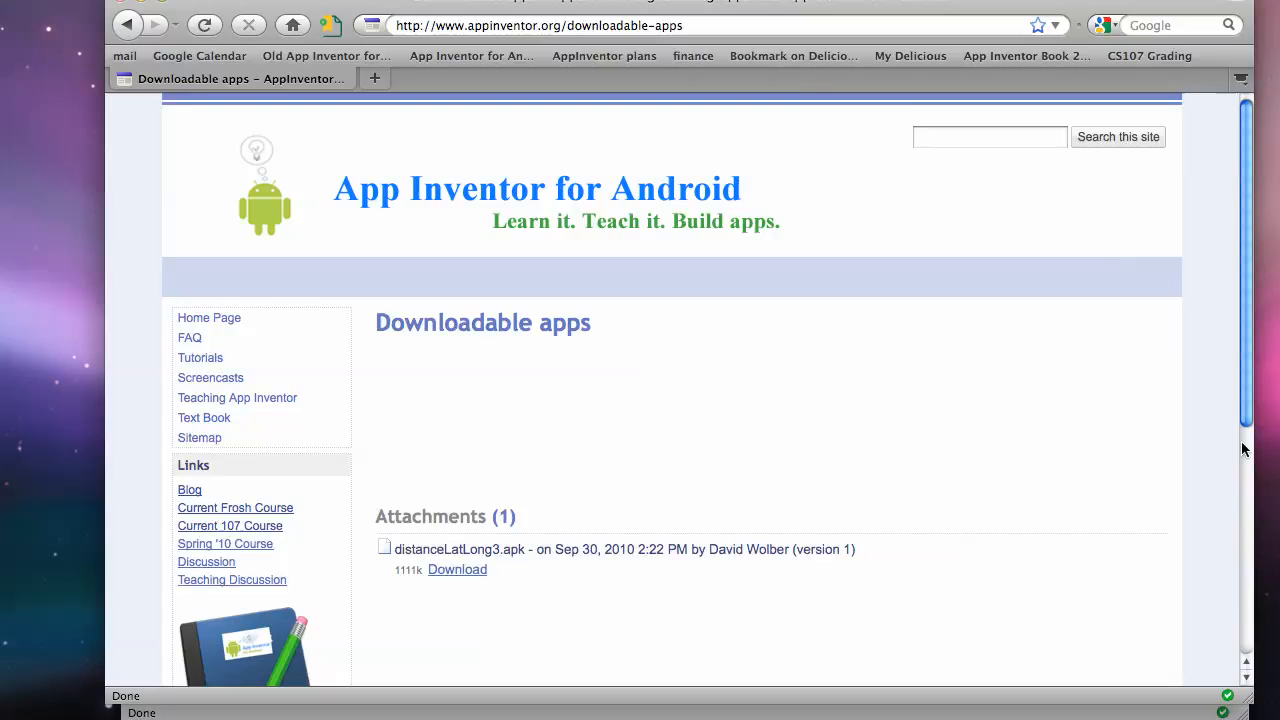
Scroll the public Downloadable apps page down to its footer
scroll("down", 3)
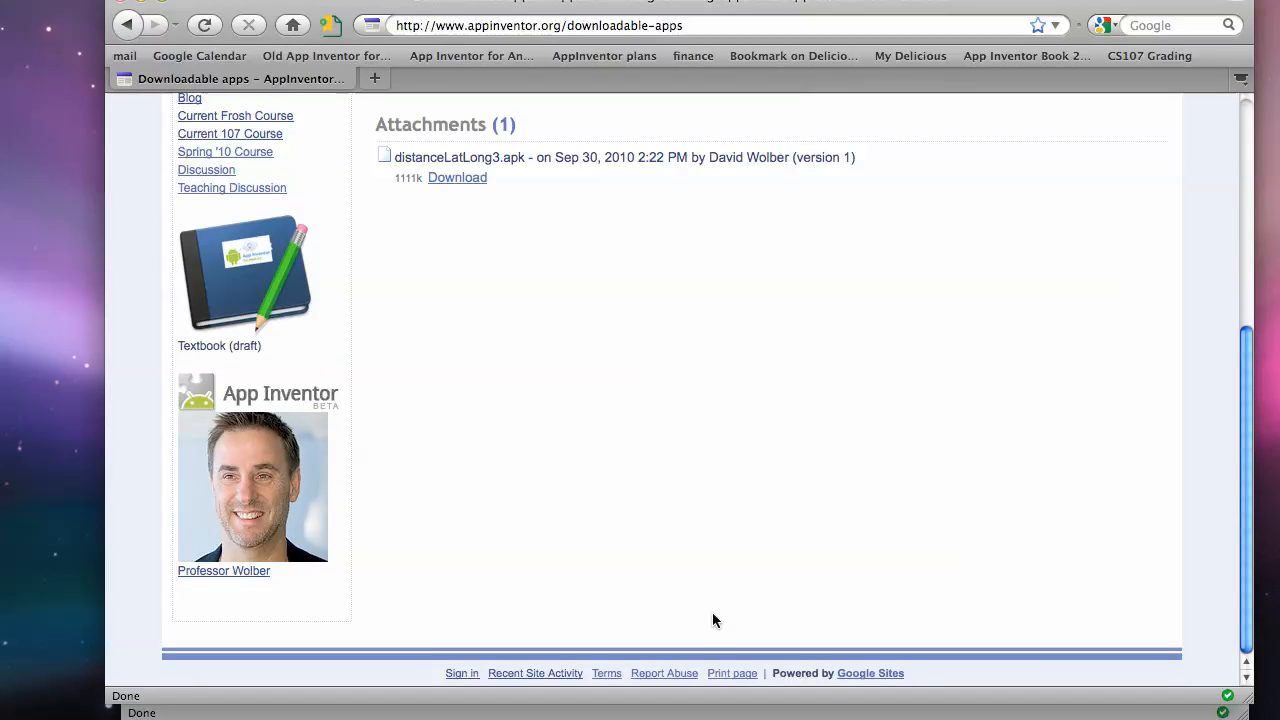
Sign in, keep the recovered draft describing the downloadable Android apps, and save the page
left_click(462, 672)
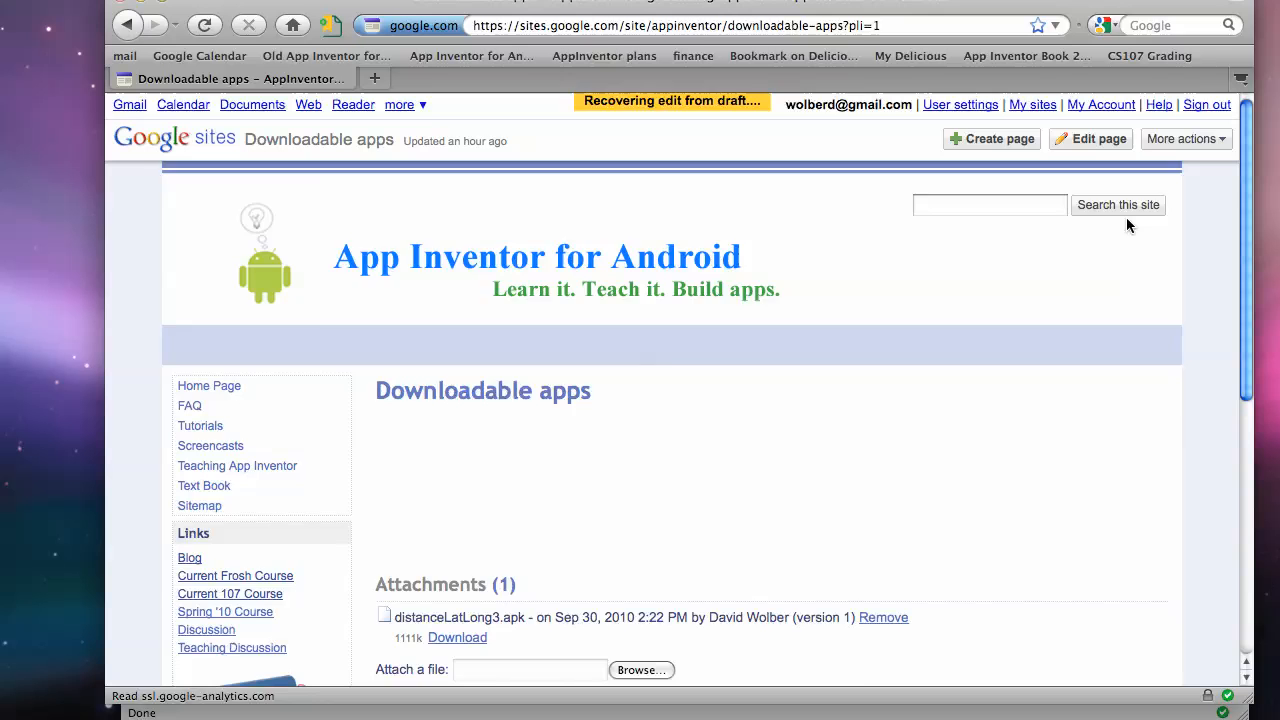
left_click(1090, 140)
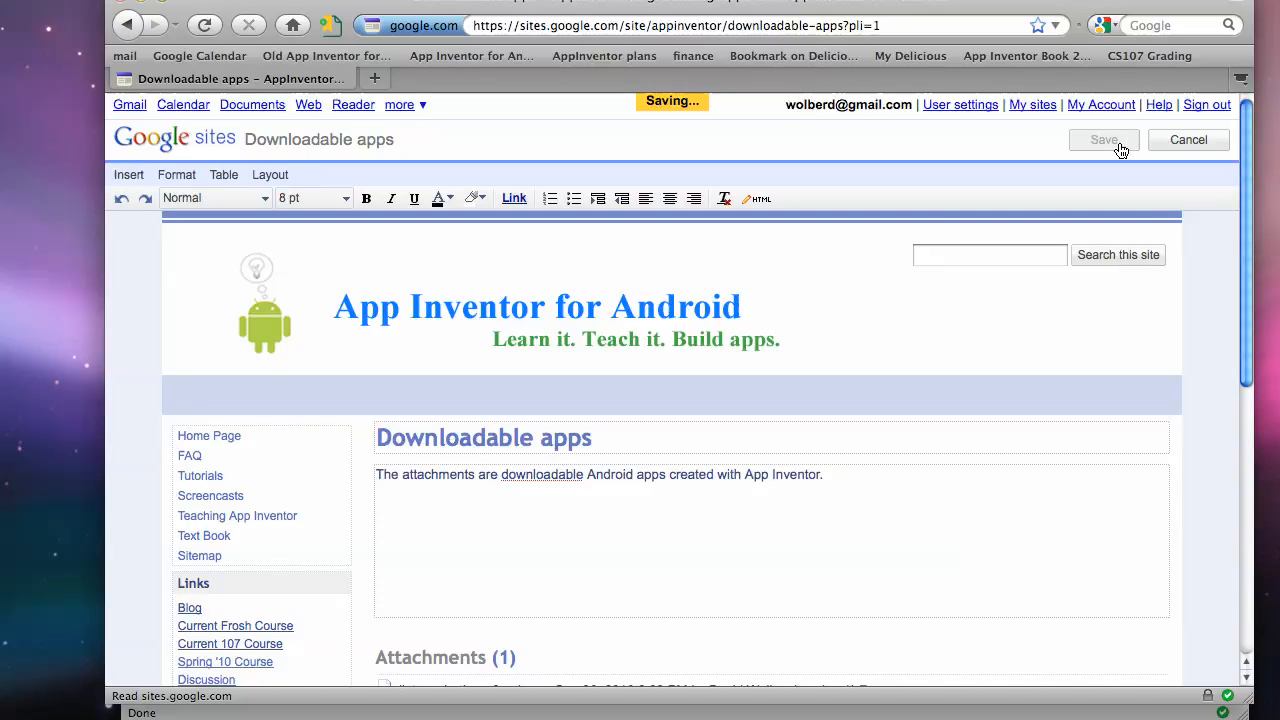
left_click(1104, 140)
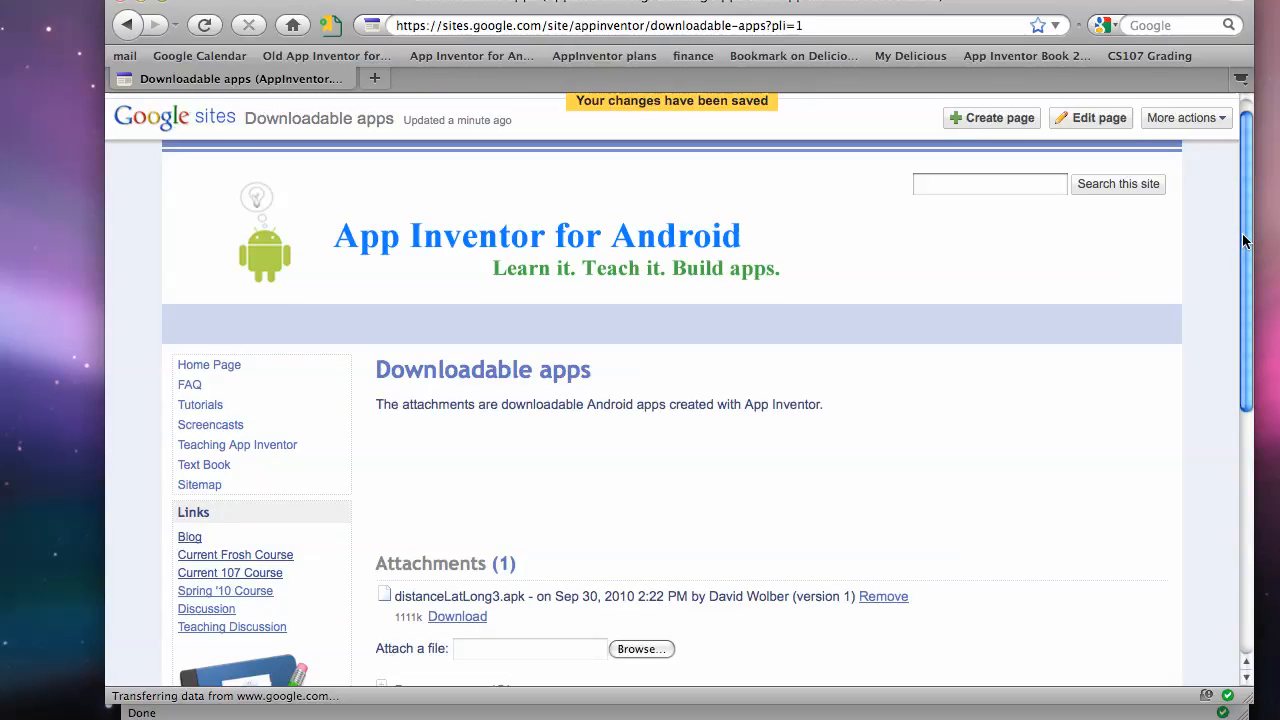
scroll("down", 3)
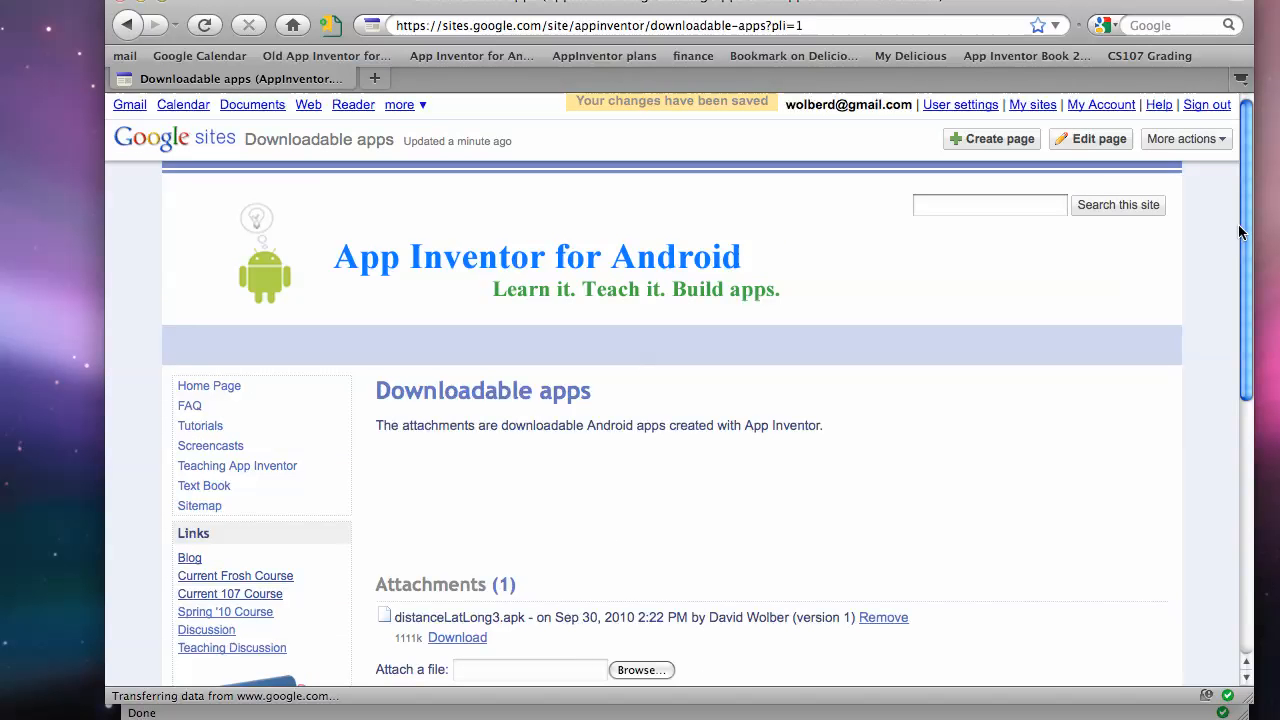
scroll("down", 3)
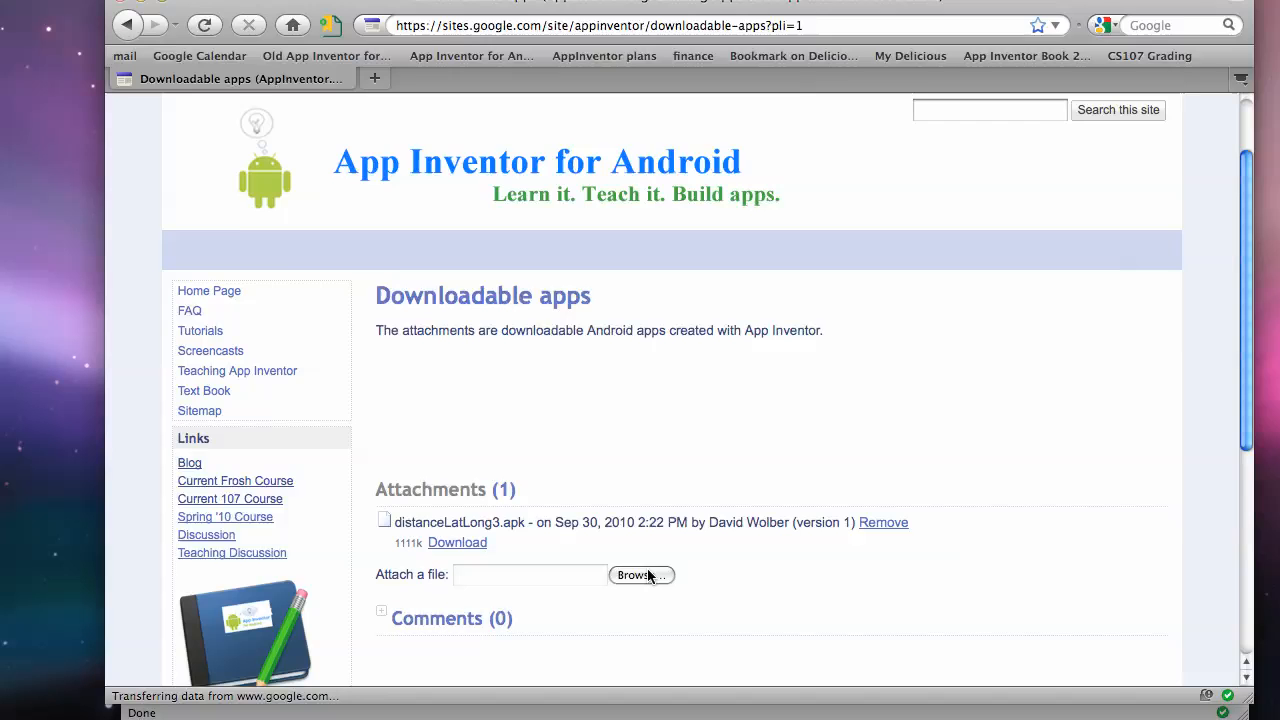
Attach wheresMyCar7.apk from the downloads folder as the page's second attachment
left_click(640, 576)
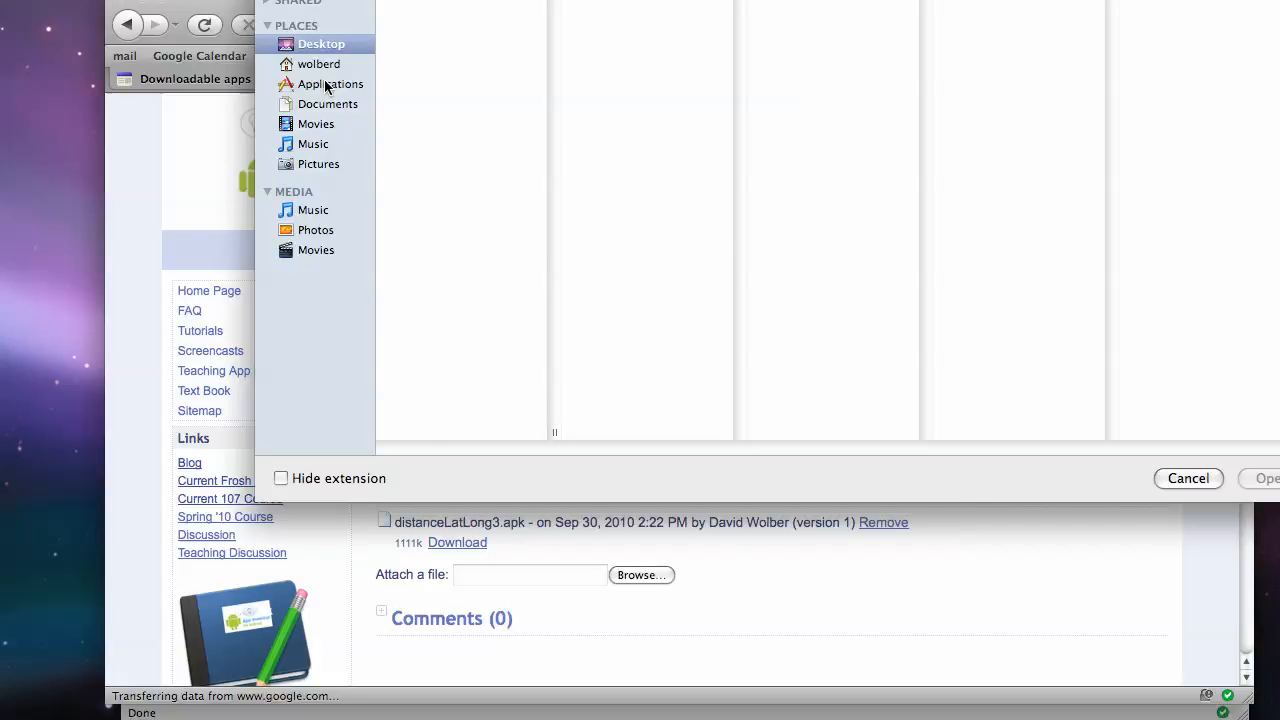
left_click(320, 62)
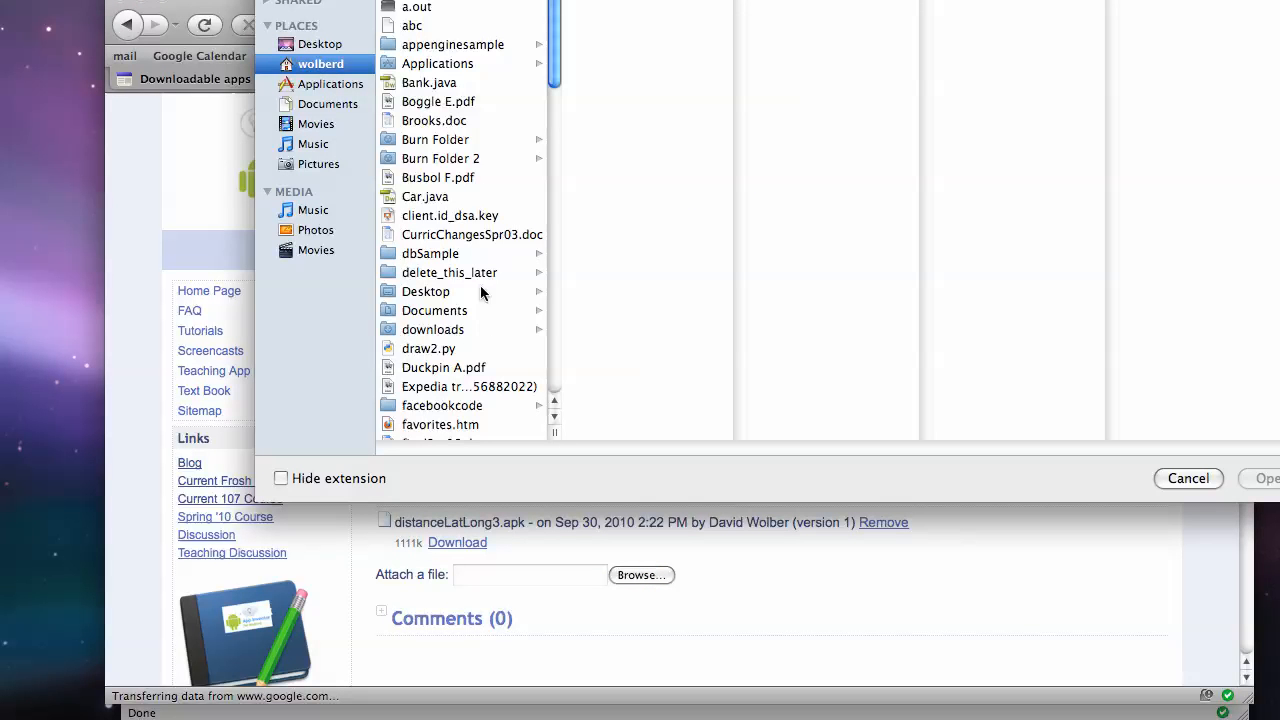
left_click(432, 328)
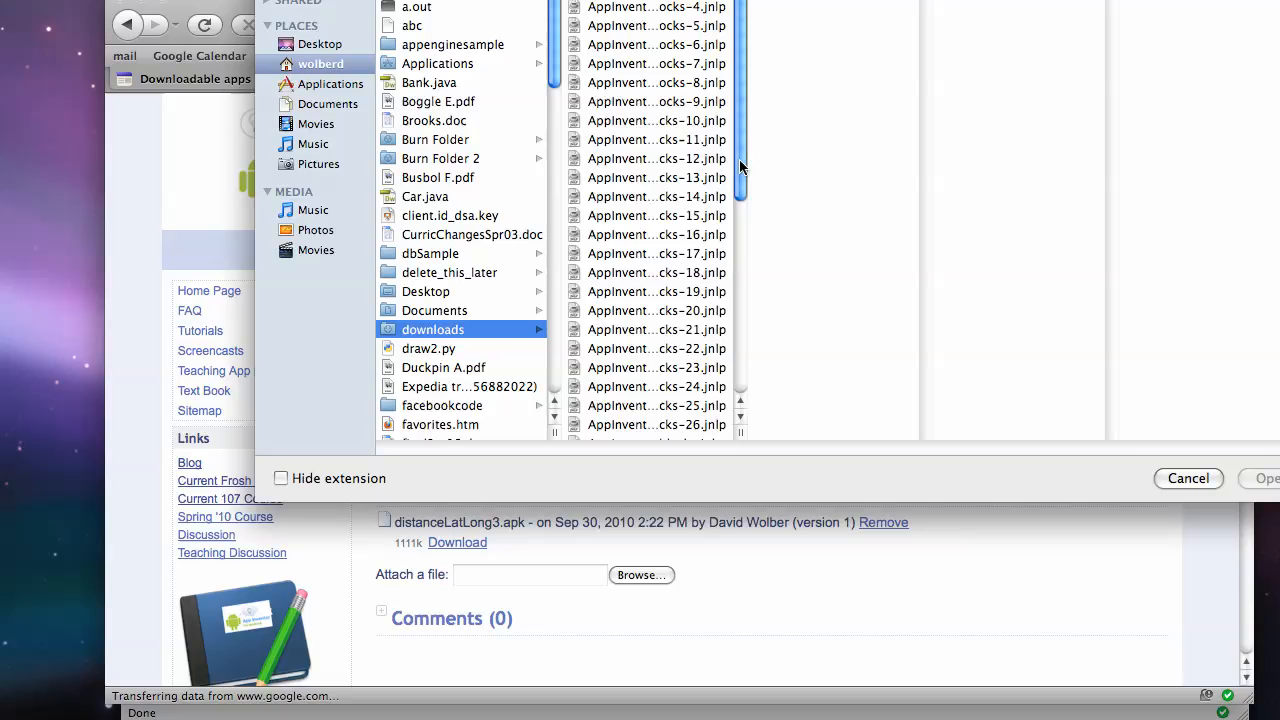
scroll("down", 3)
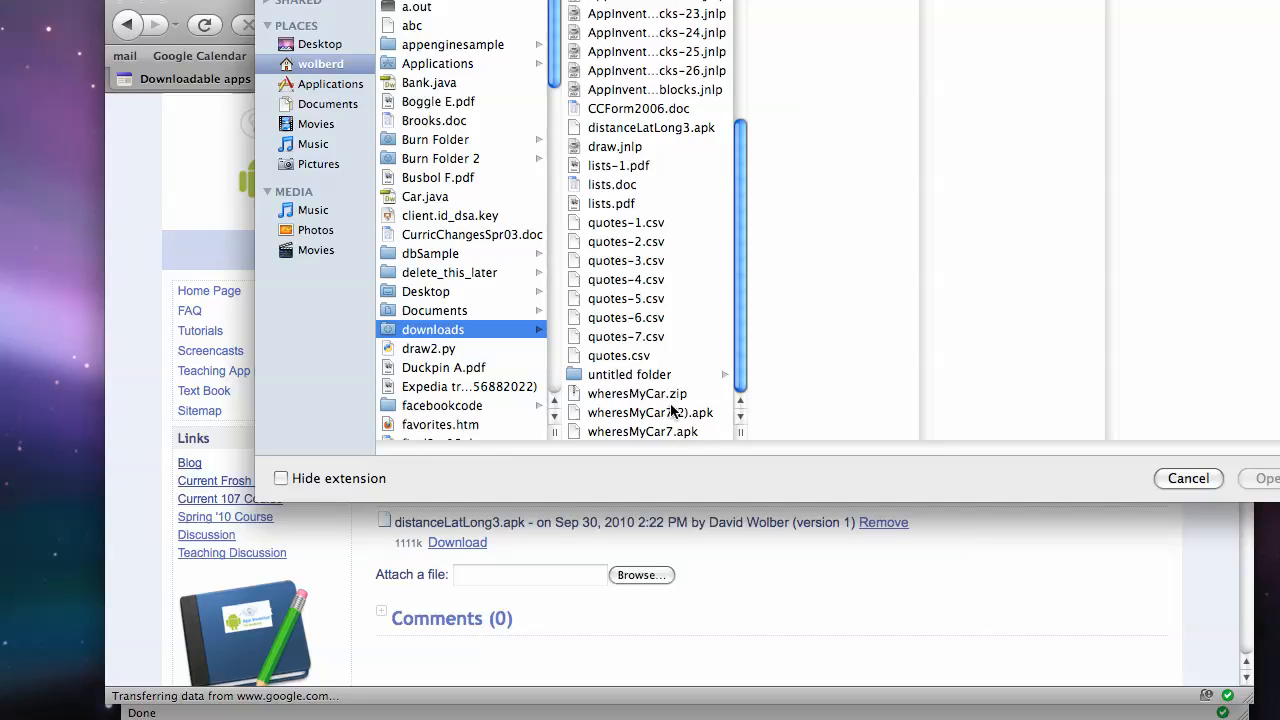
left_click(642, 432)
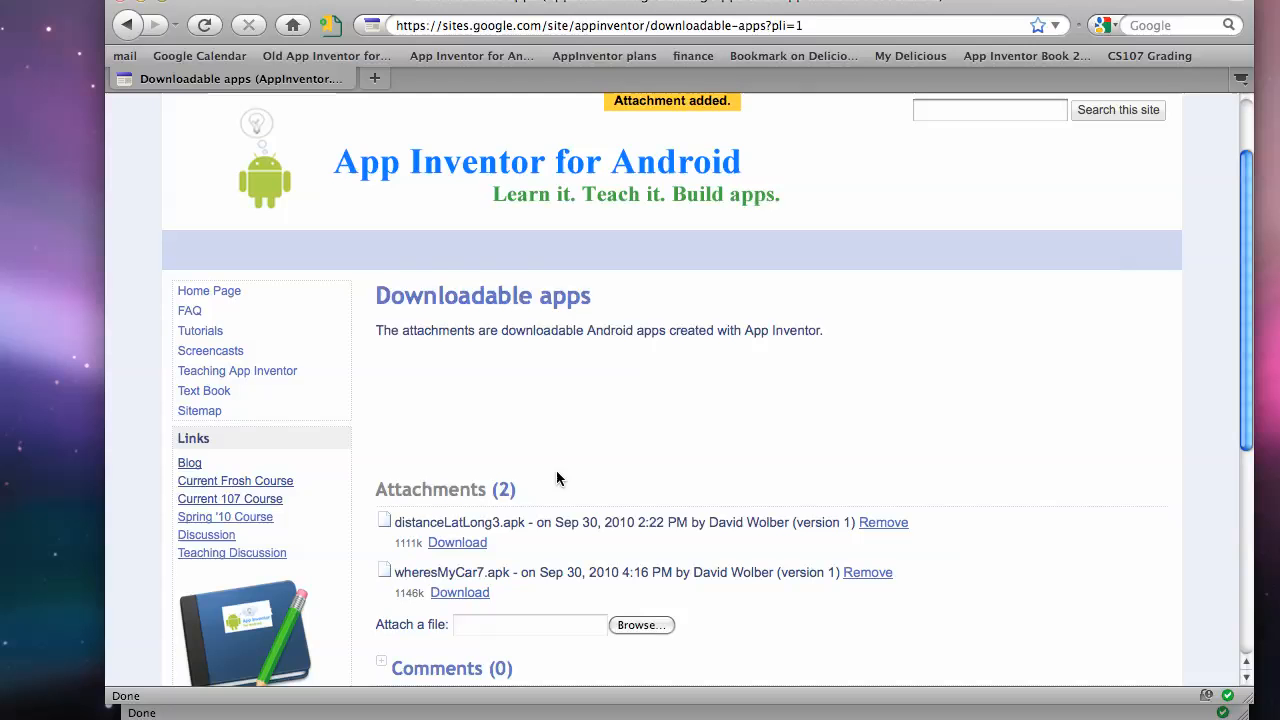
mouse_move(490, 552)
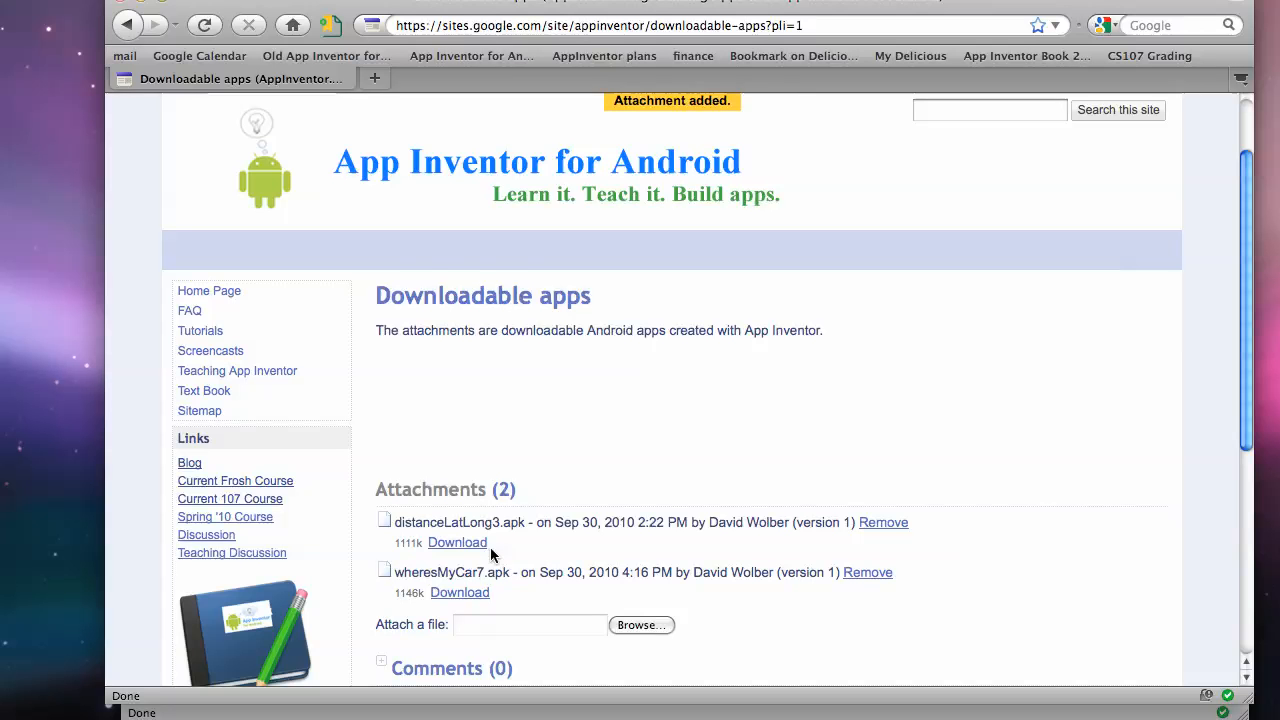
mouse_move(688, 196)
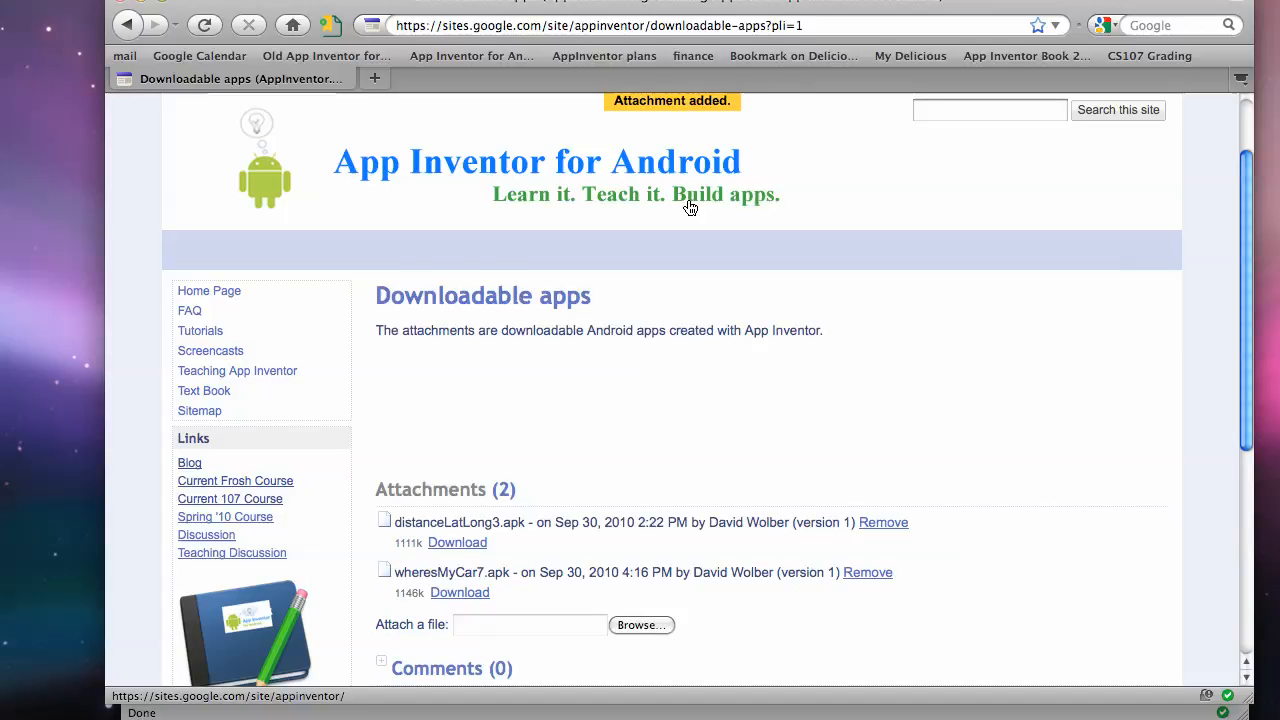
Copy the link location of the wheresMyCar7.apk Download link
left_click(460, 592)
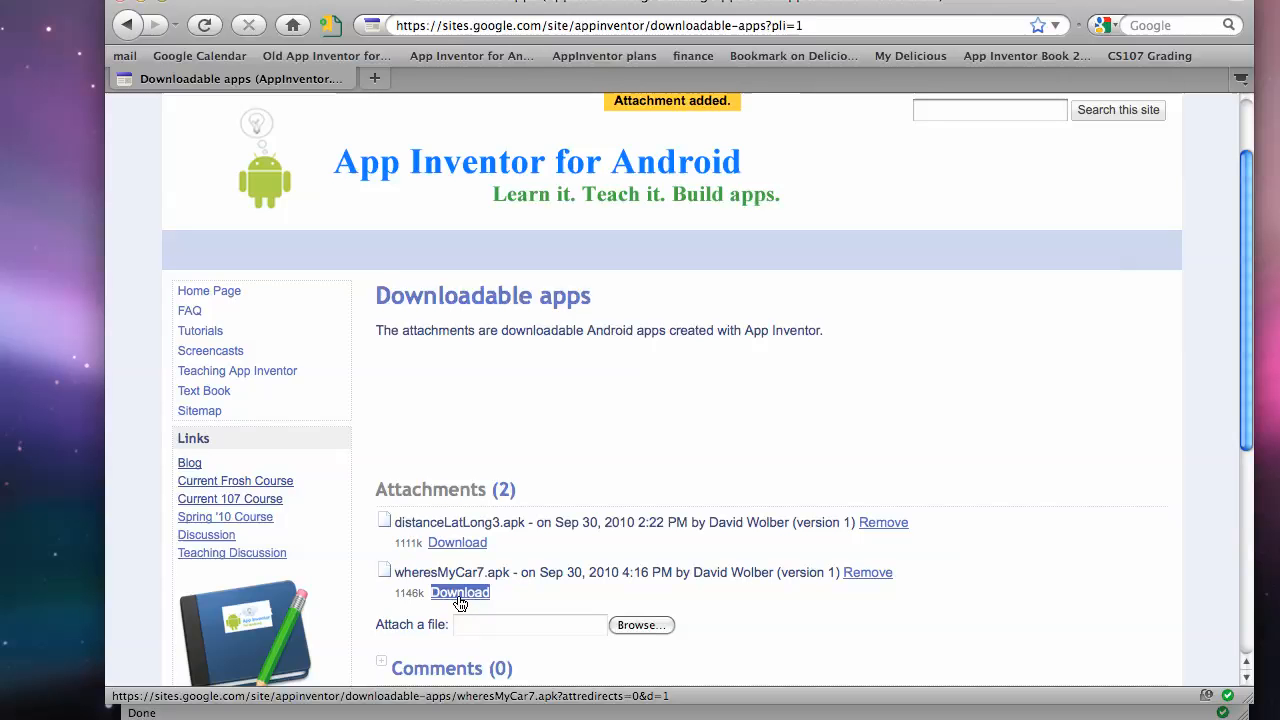
right_click(460, 592)
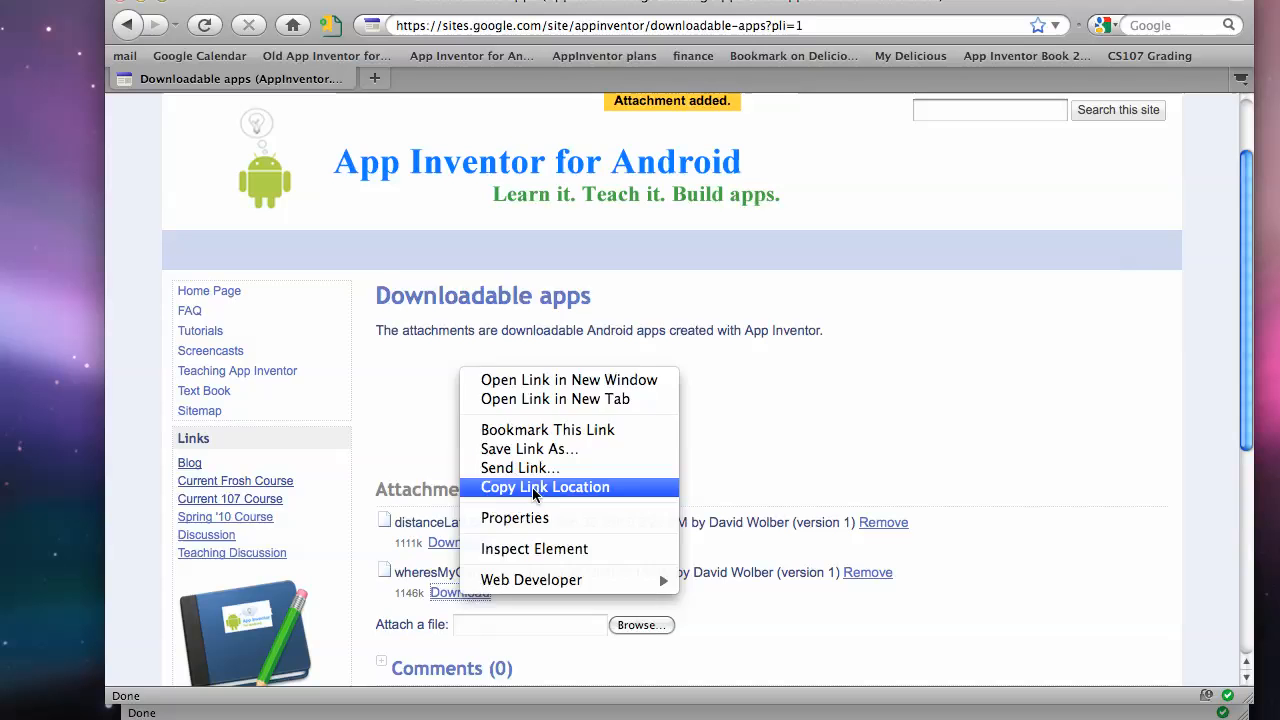
left_click(634, 436)
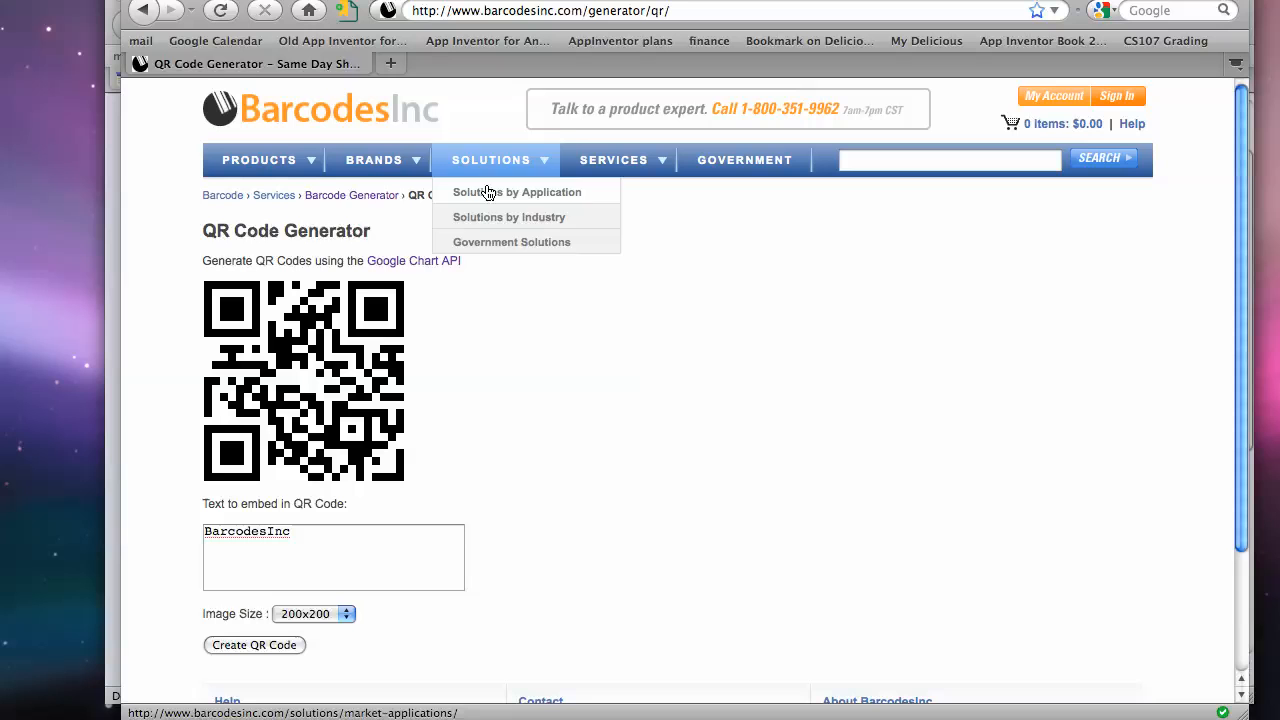
Encode the sites.google.com downloadable-apps wheresMyCar7.apk link and create its QR code
left_click(332, 556)
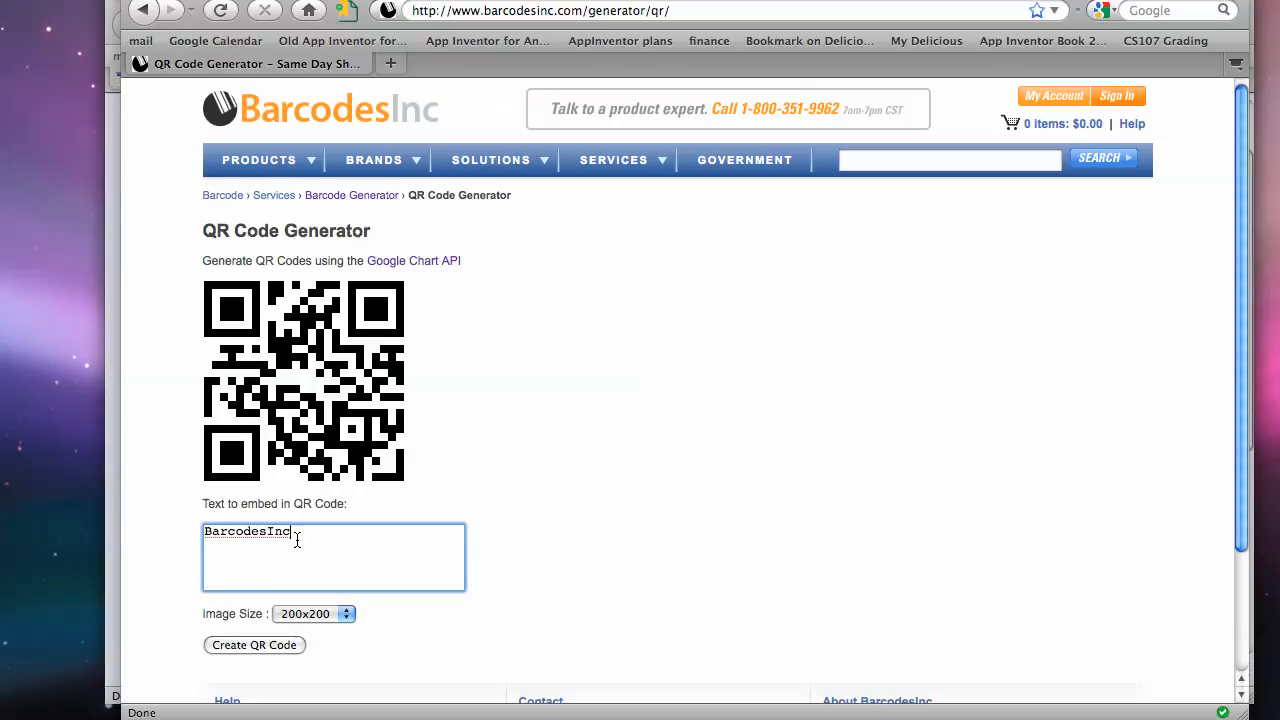
type("https://sites.google.com/site/appinventor/downloadable-apps/wheresMyCar7.apk?attredirects=0&d=1")
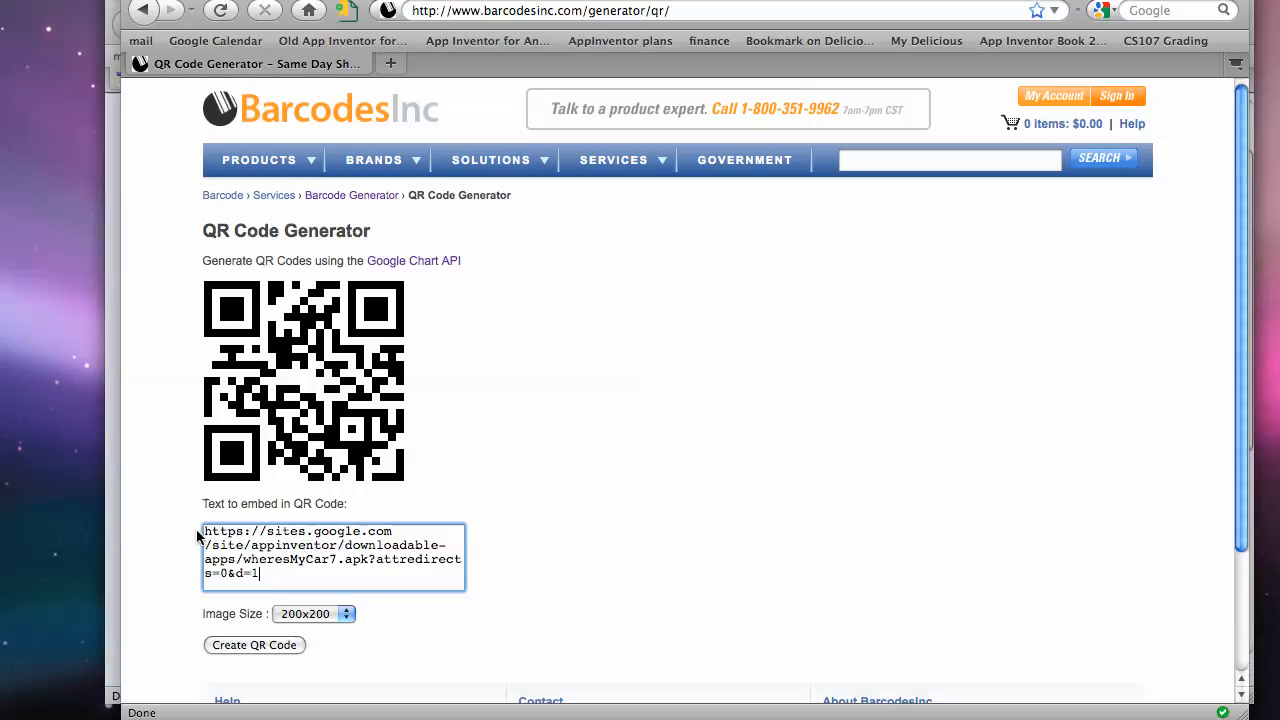
mouse_move(382, 612)
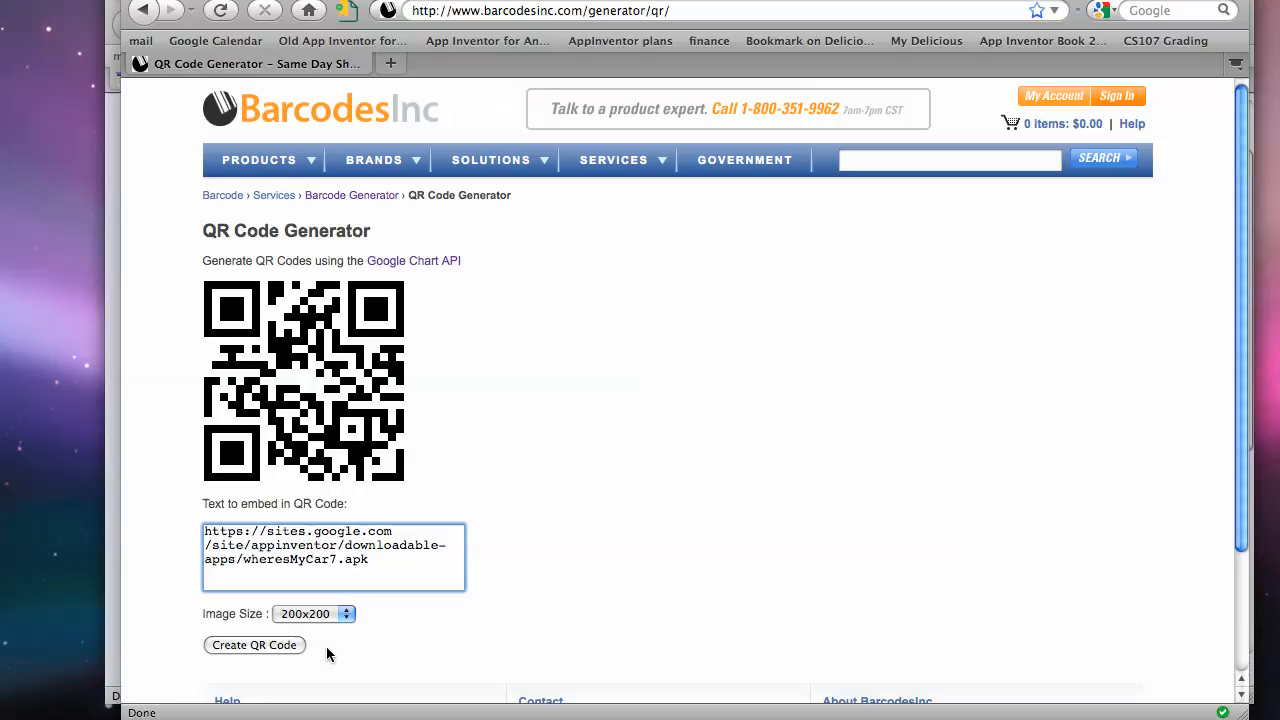
left_click(254, 644)
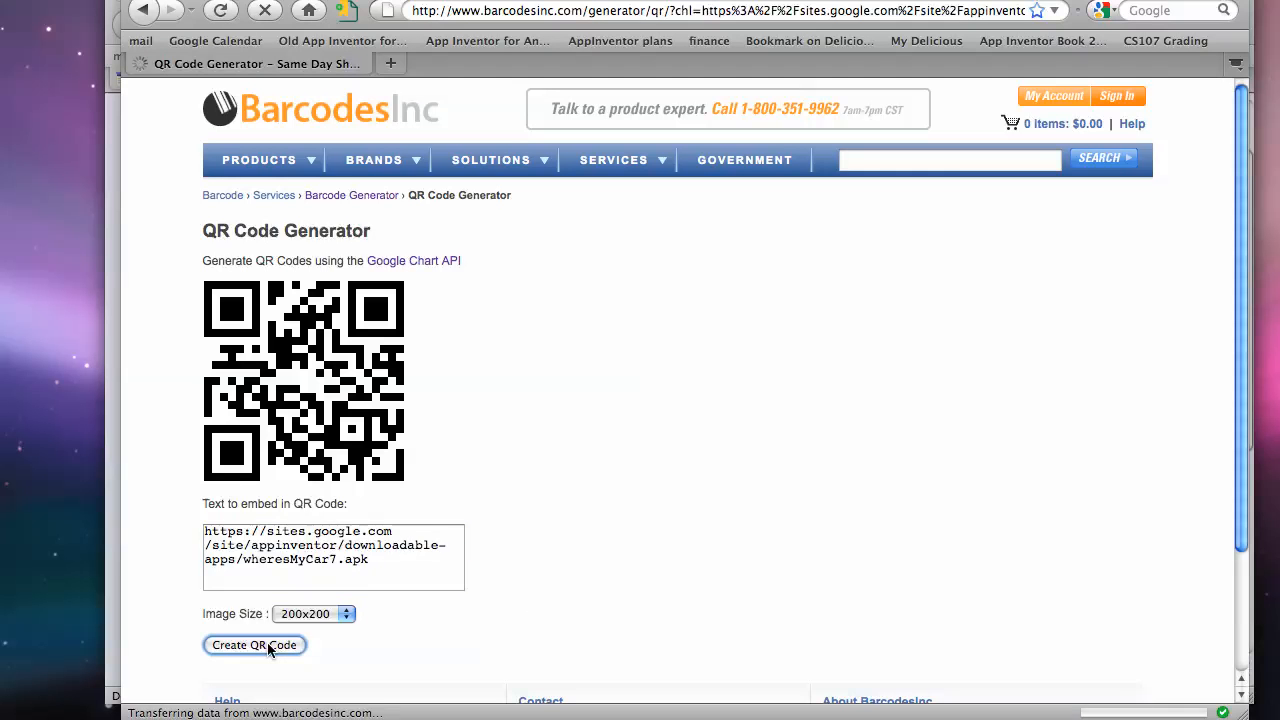
left_click(254, 644)
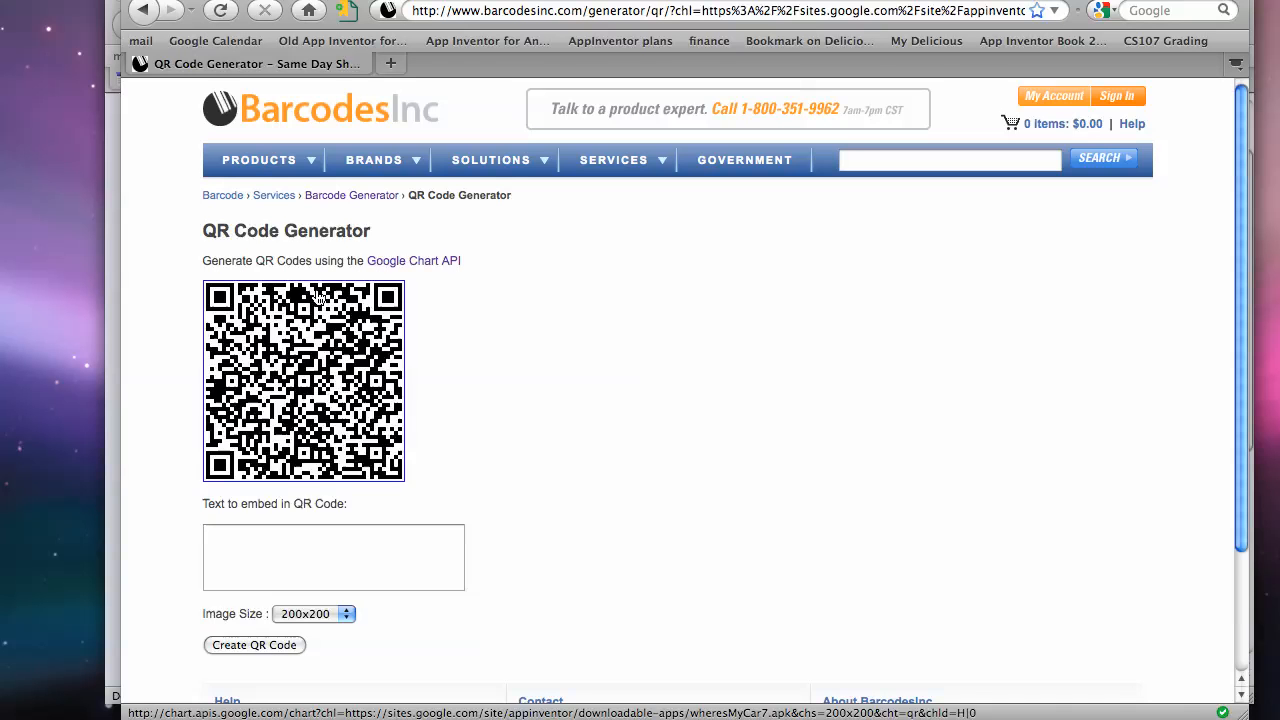
mouse_move(458, 440)
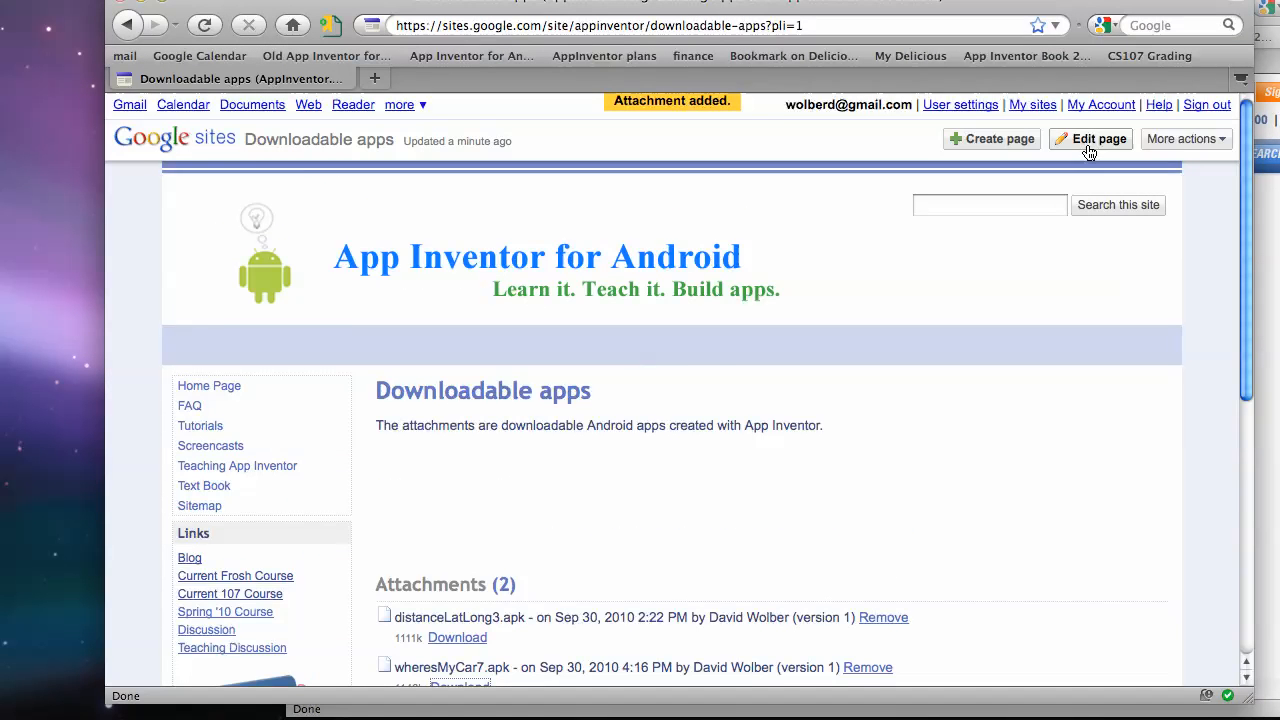
Edit the page and upload Picture 1 from the Desktop as a new image
left_click(1090, 140)
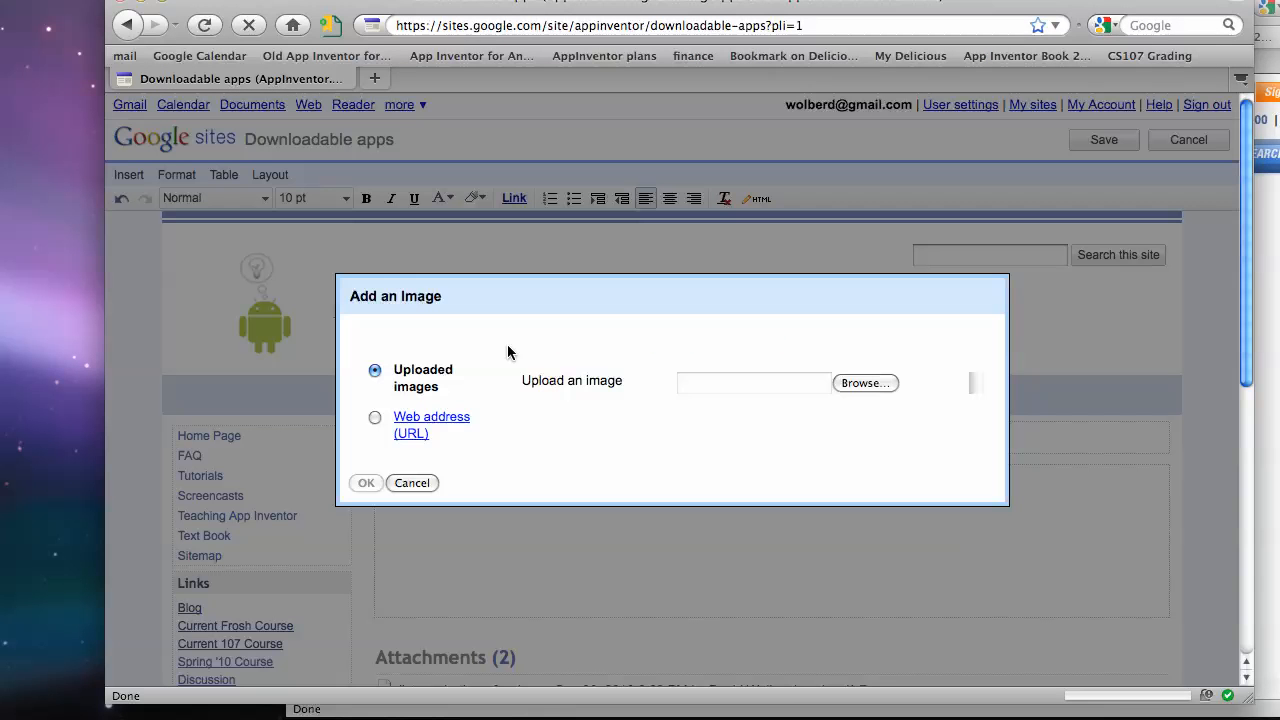
left_click(864, 384)
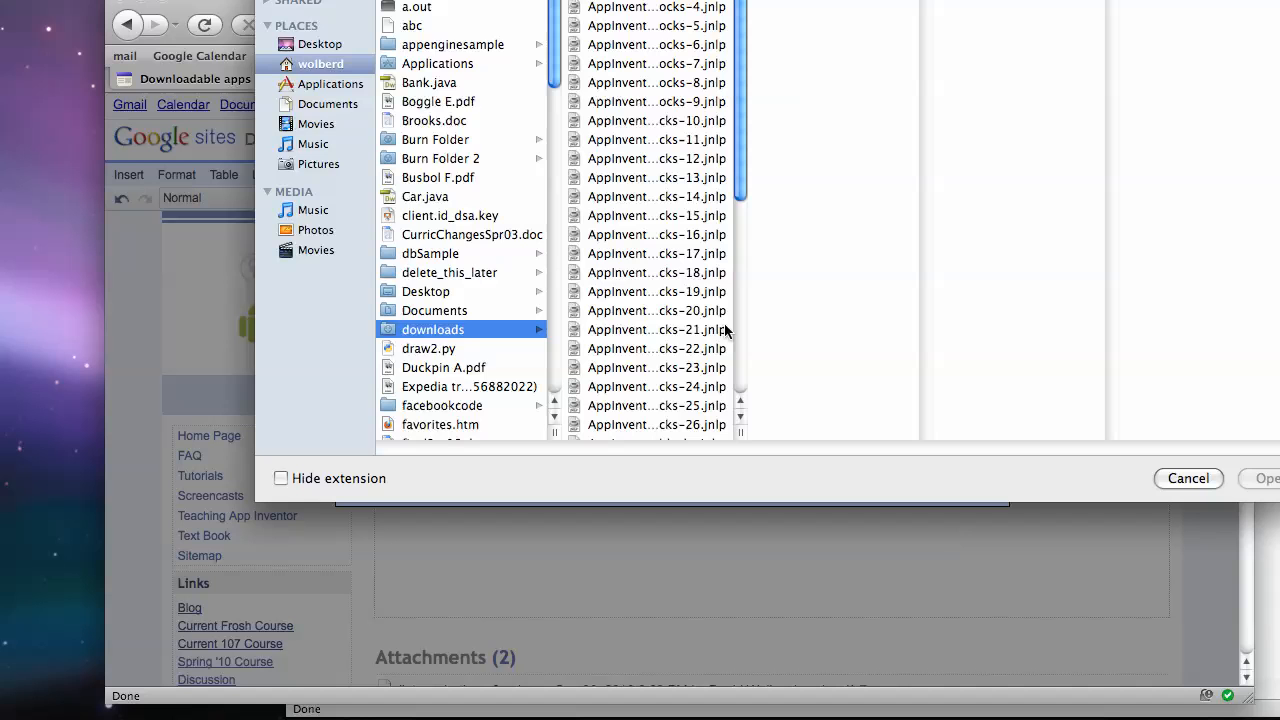
left_click(320, 44)
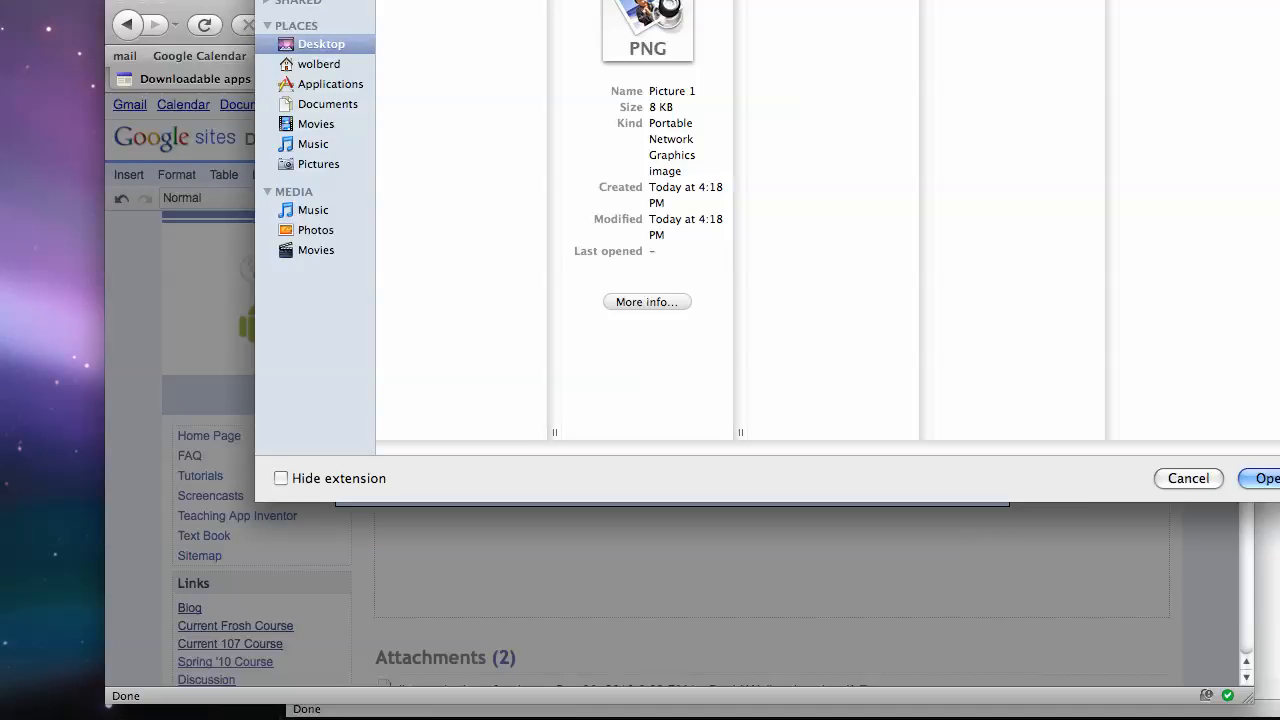
left_click(1264, 478)
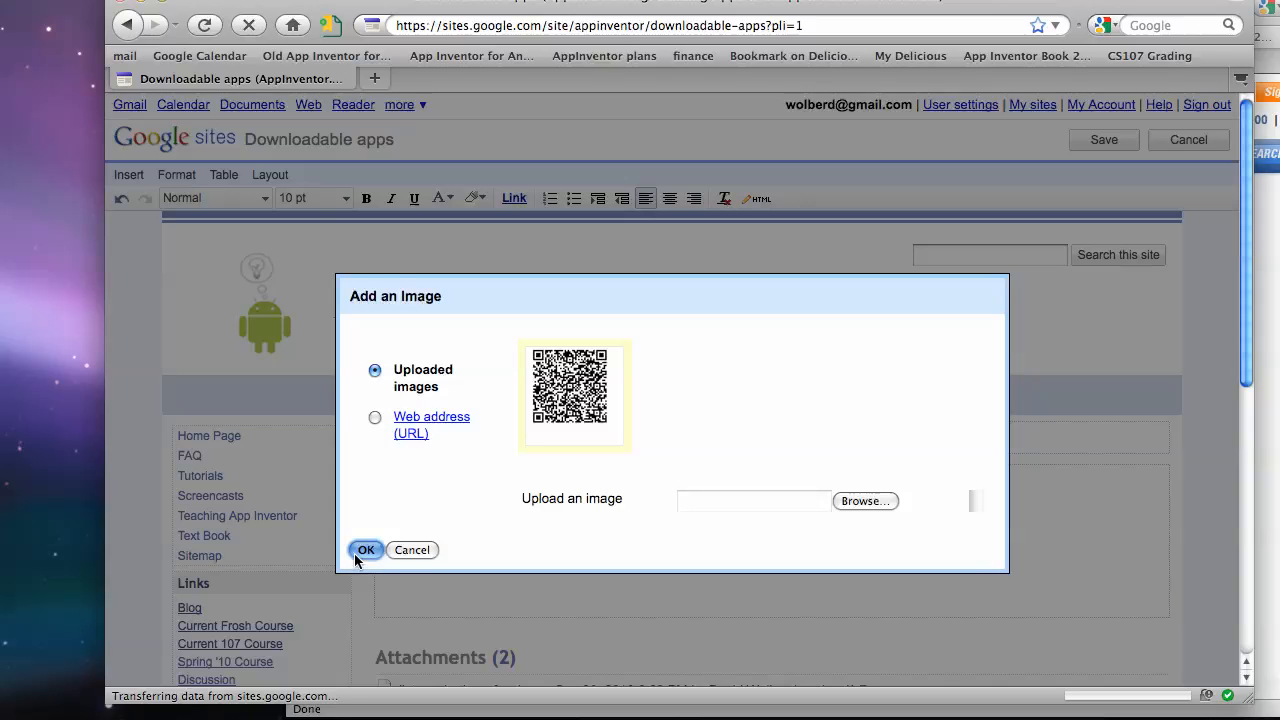
Insert the uploaded QR code image beneath the description and save the page
left_click(366, 550)
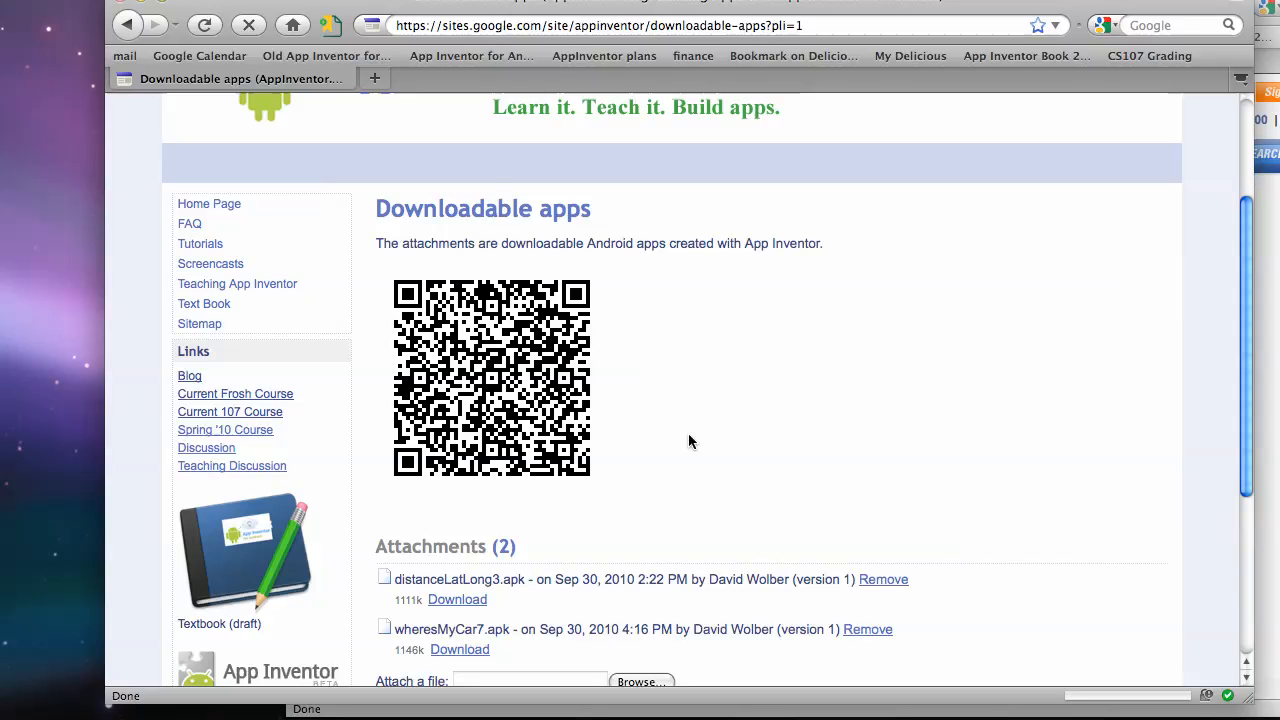
mouse_move(464, 558)
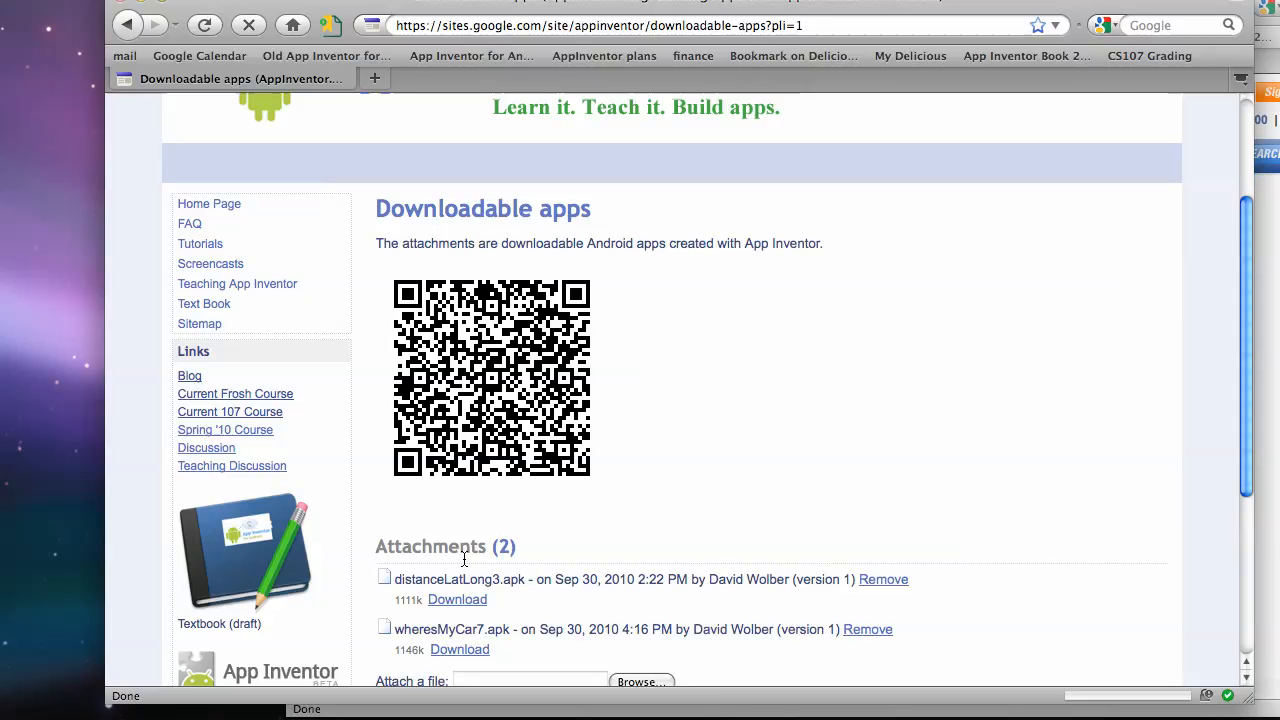